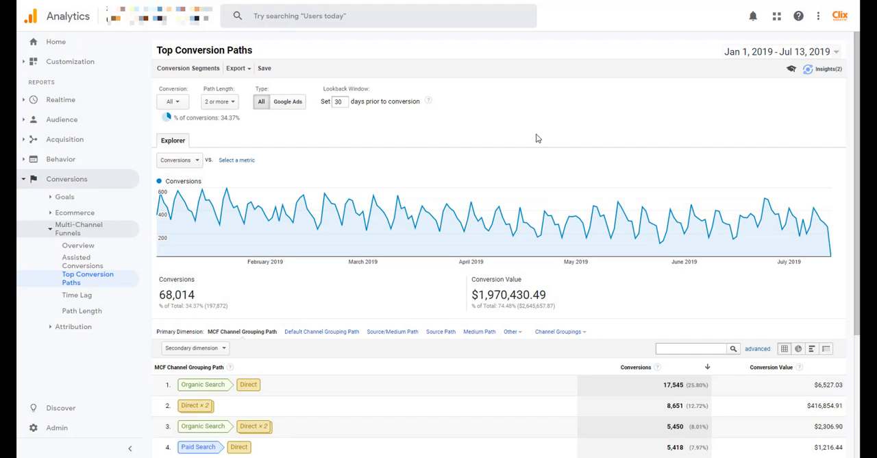
mouse_move(142, 183)
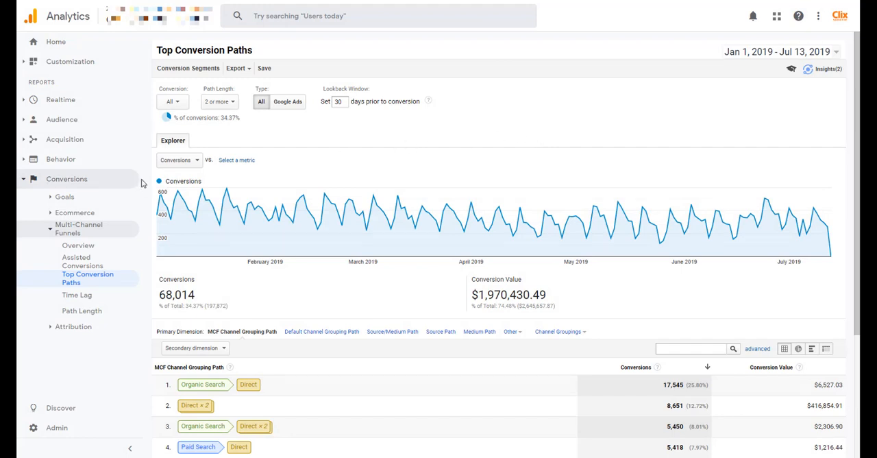
mouse_move(126, 206)
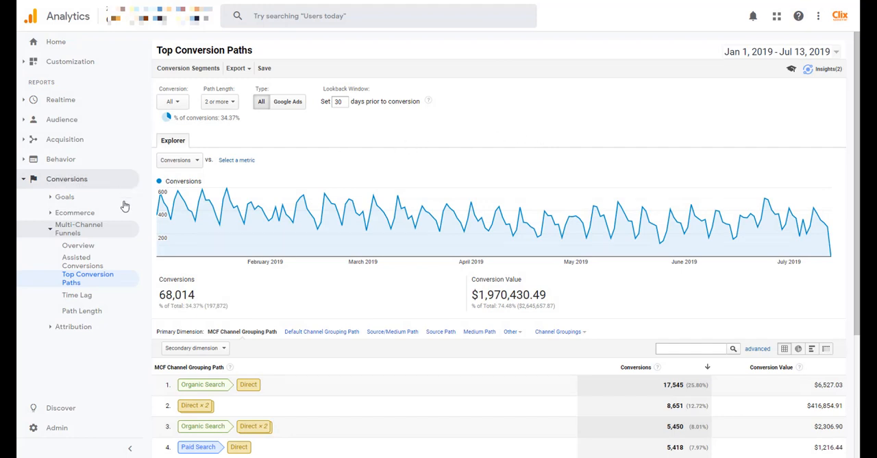
mouse_move(108, 287)
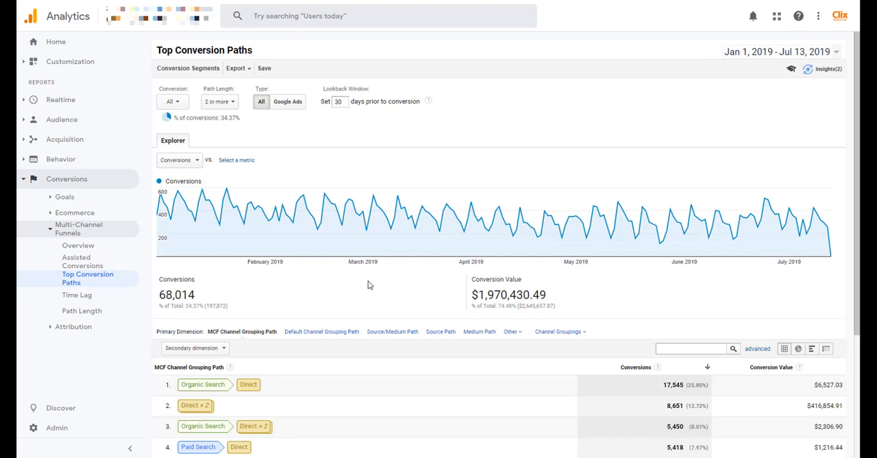
mouse_move(217, 342)
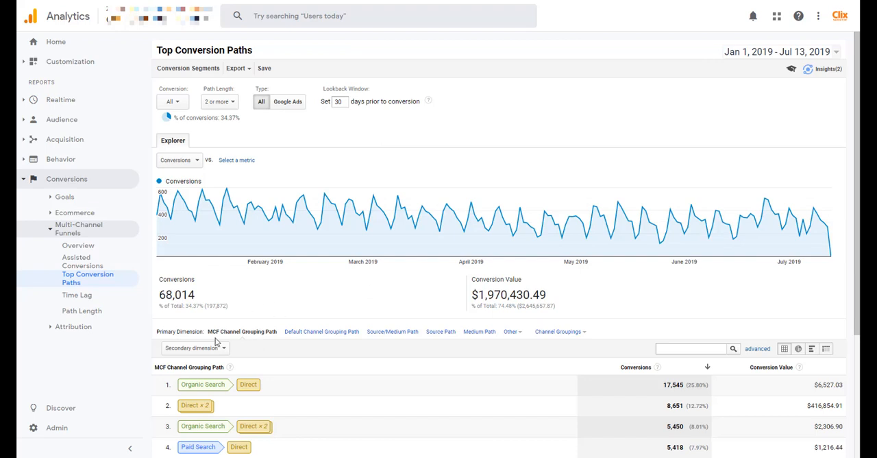
mouse_move(290, 339)
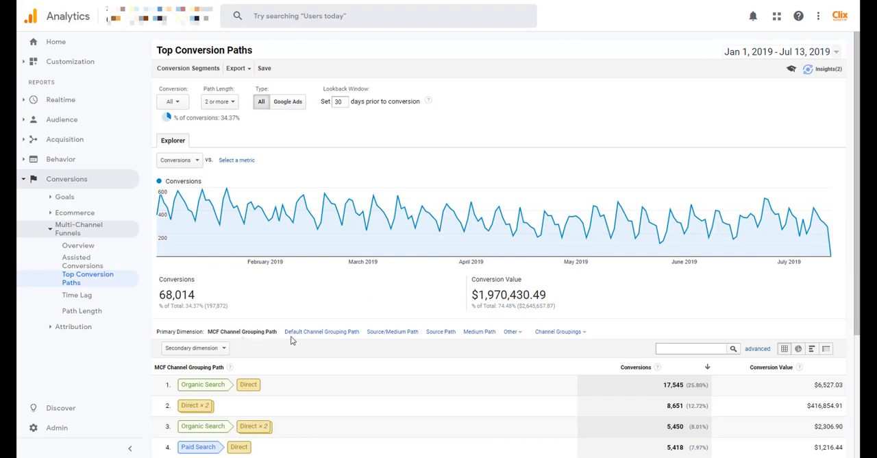
mouse_move(422, 122)
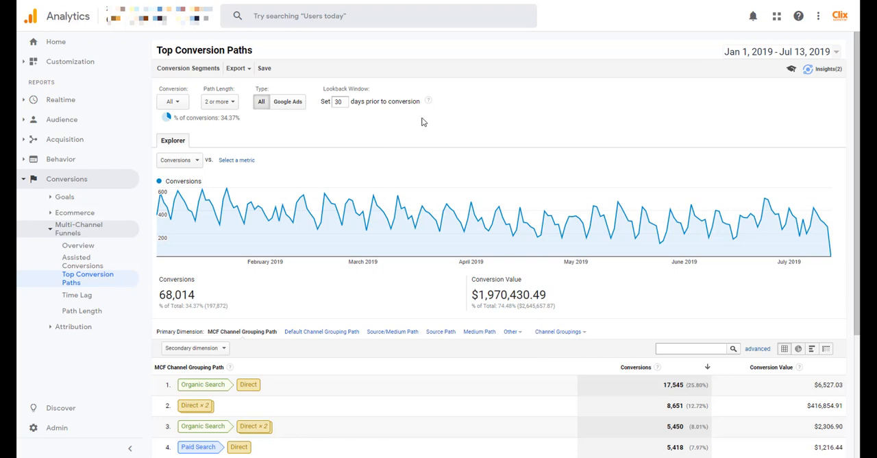
Switch the Top Conversion Paths primary dimension to Source/Medium Path.
left_click(173, 102)
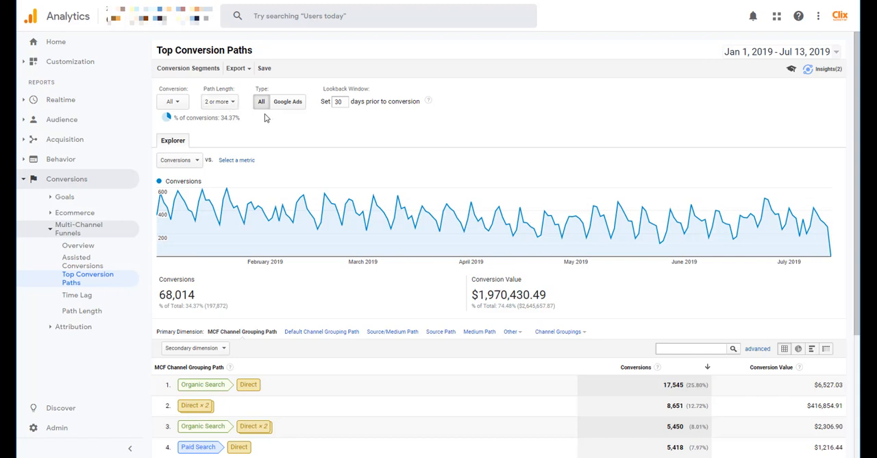
mouse_move(460, 118)
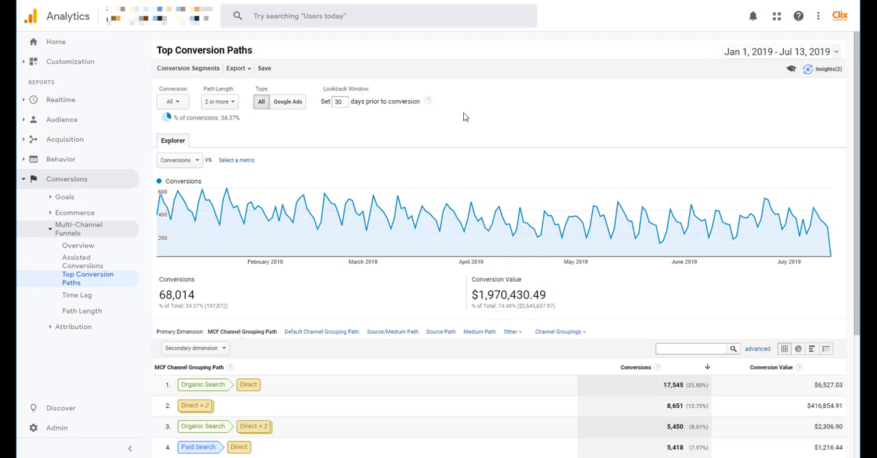
scroll("down", 3)
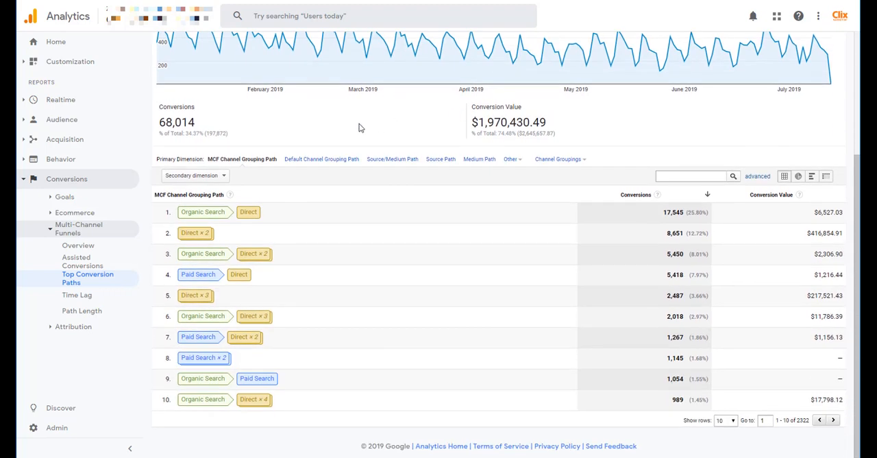
mouse_move(317, 173)
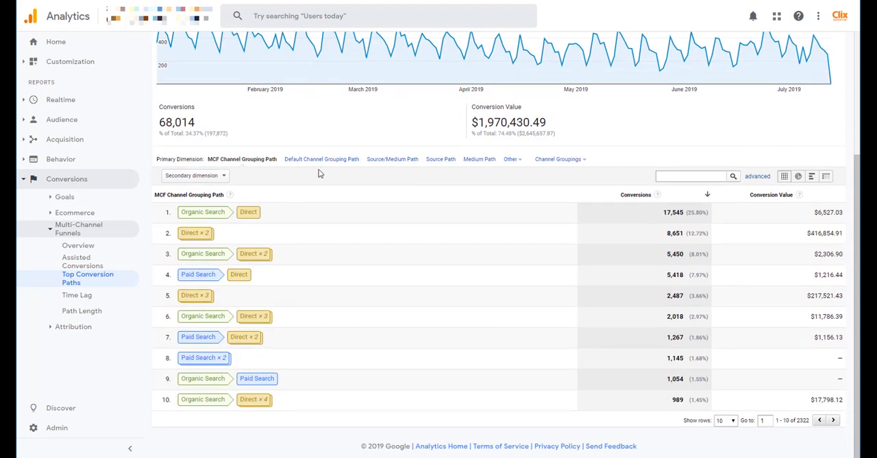
mouse_move(277, 178)
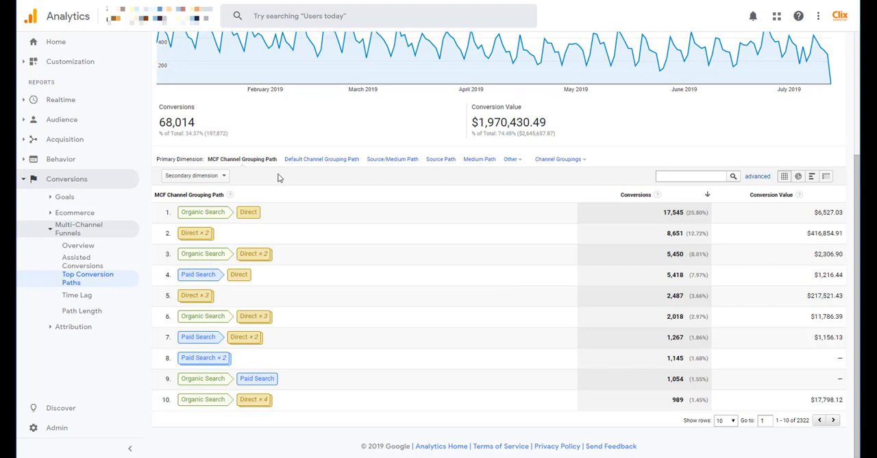
mouse_move(228, 167)
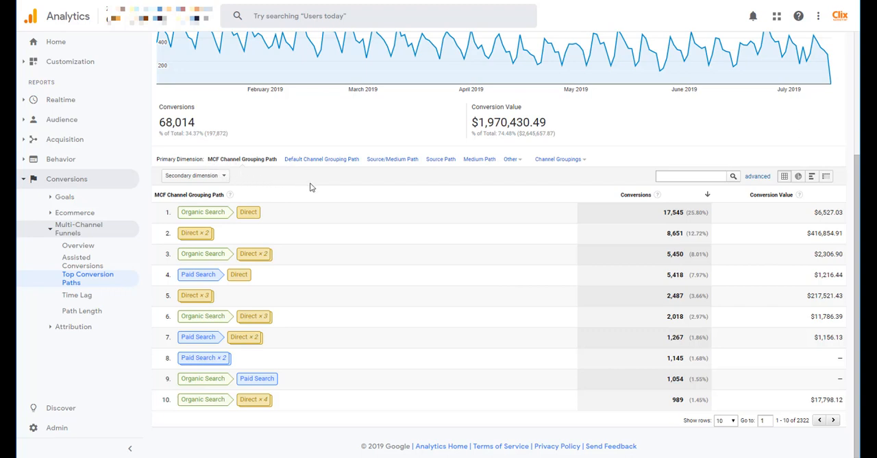
mouse_move(357, 268)
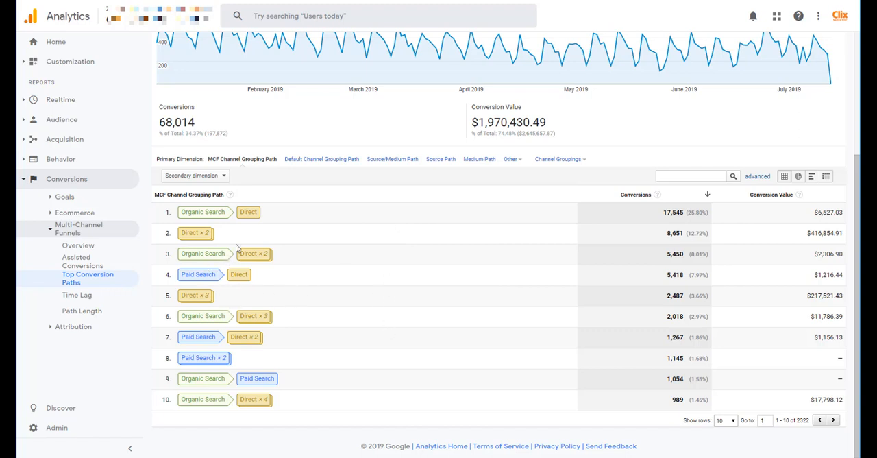
mouse_move(376, 318)
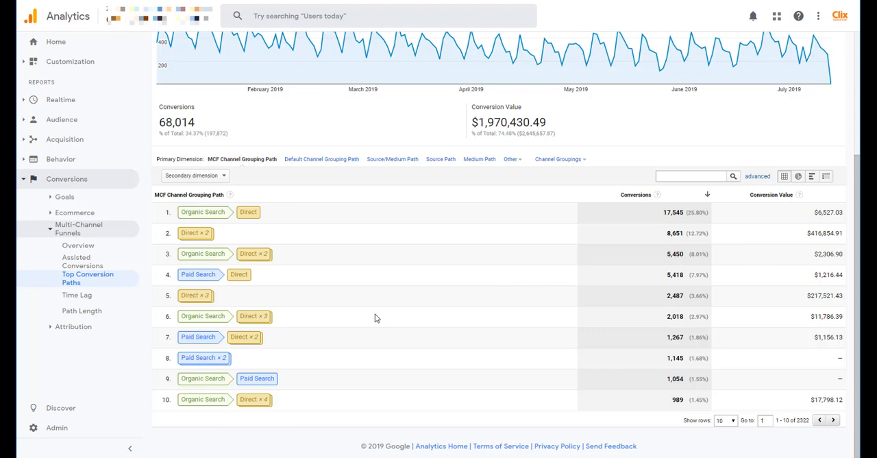
mouse_move(389, 173)
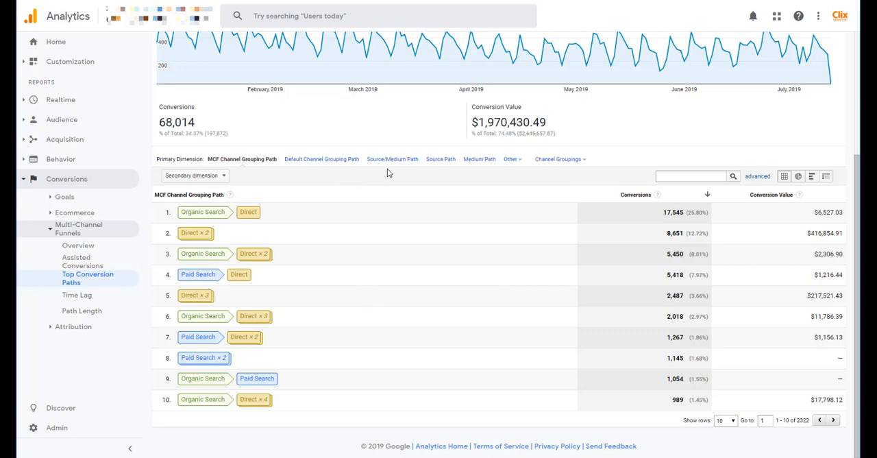
mouse_move(518, 167)
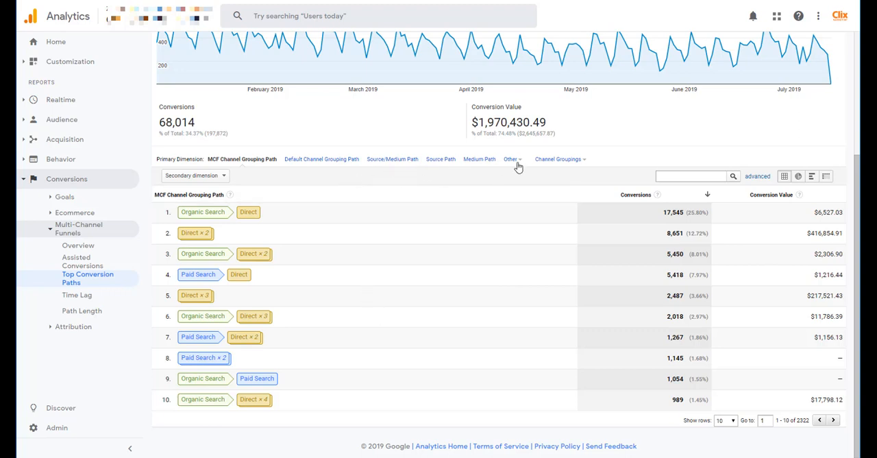
left_click(391, 159)
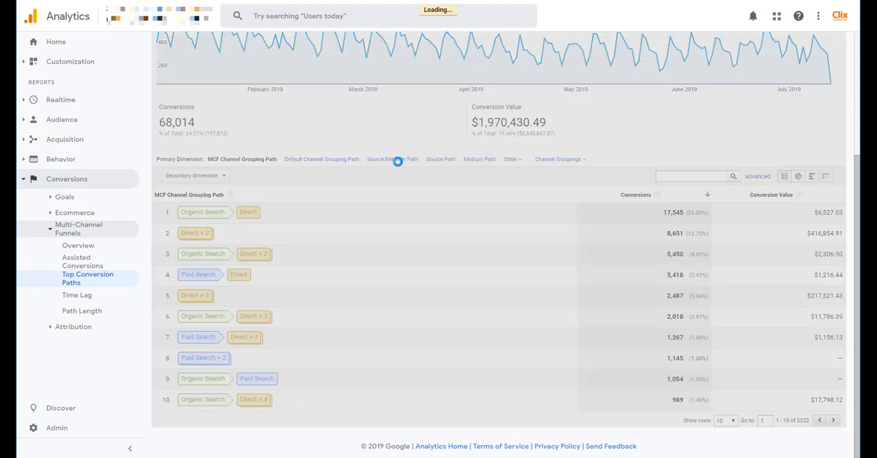
left_click(392, 158)
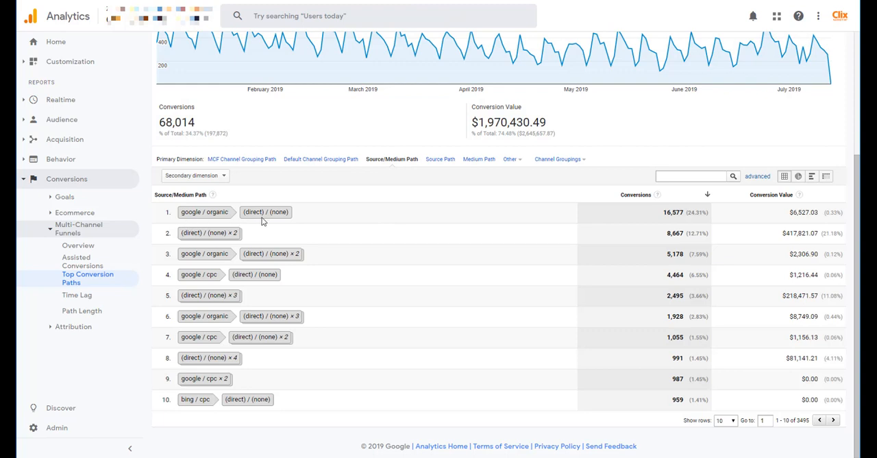
mouse_move(254, 237)
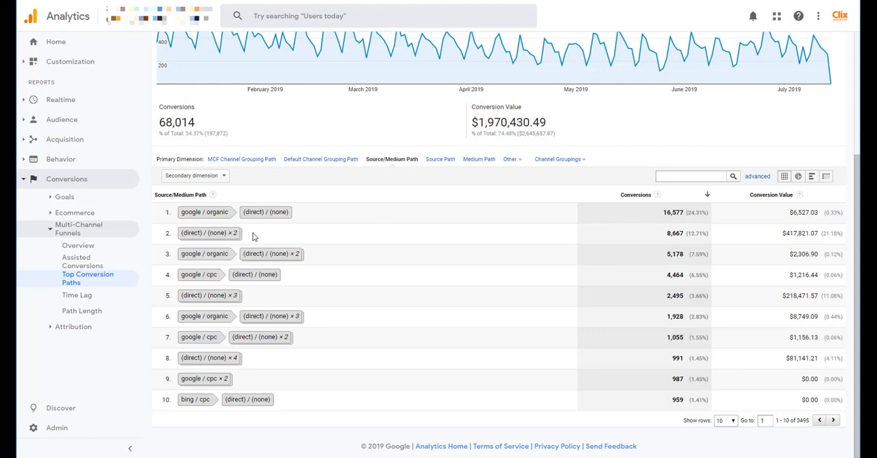
mouse_move(384, 258)
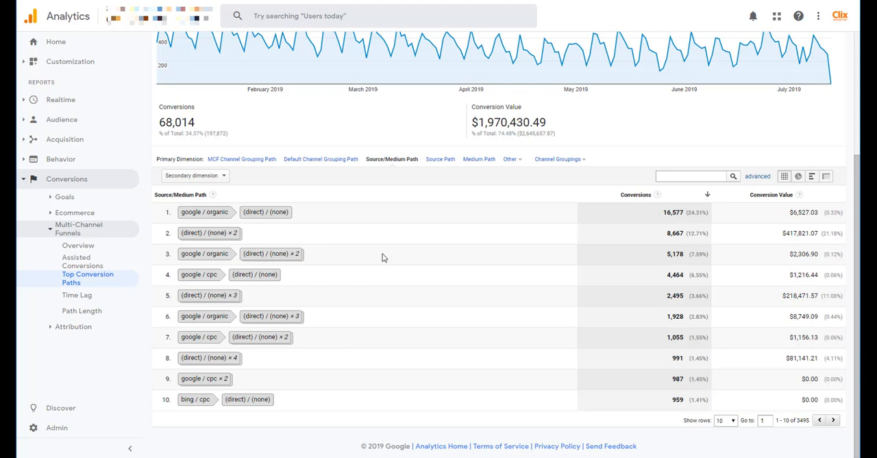
mouse_move(453, 175)
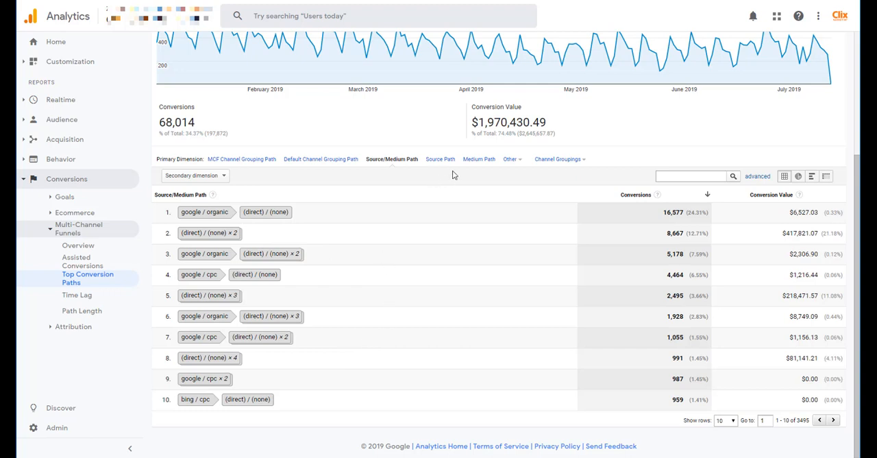
mouse_move(523, 171)
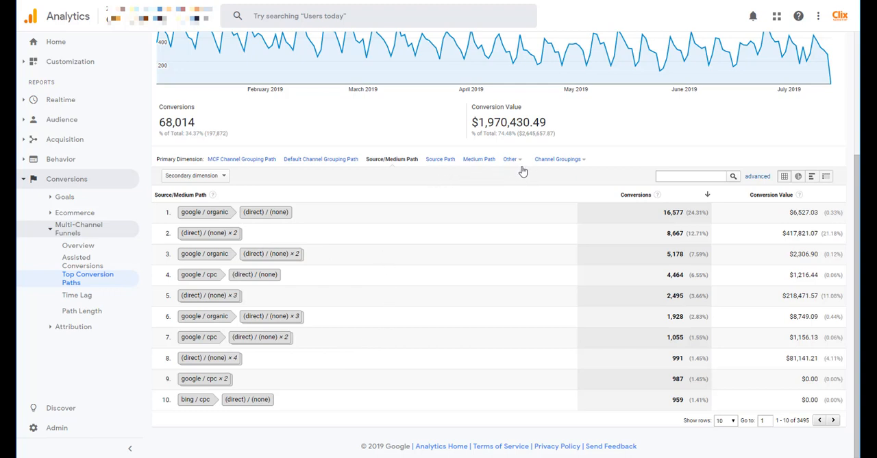
mouse_move(523, 172)
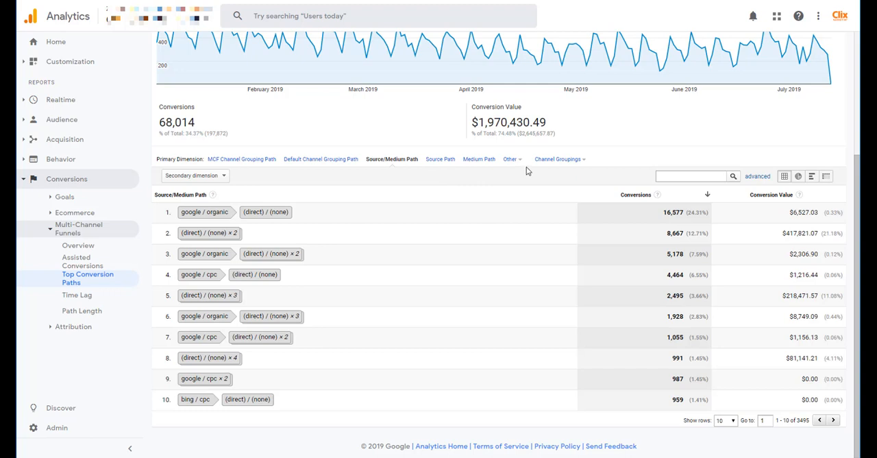
left_click(509, 157)
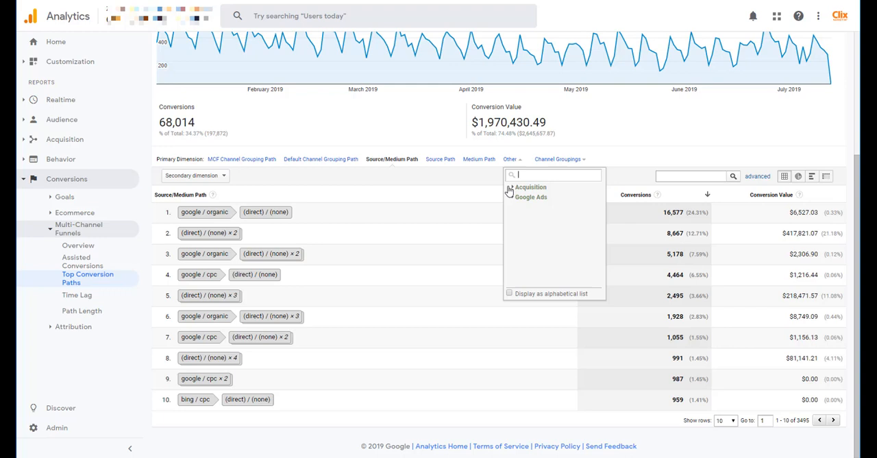
left_click(530, 186)
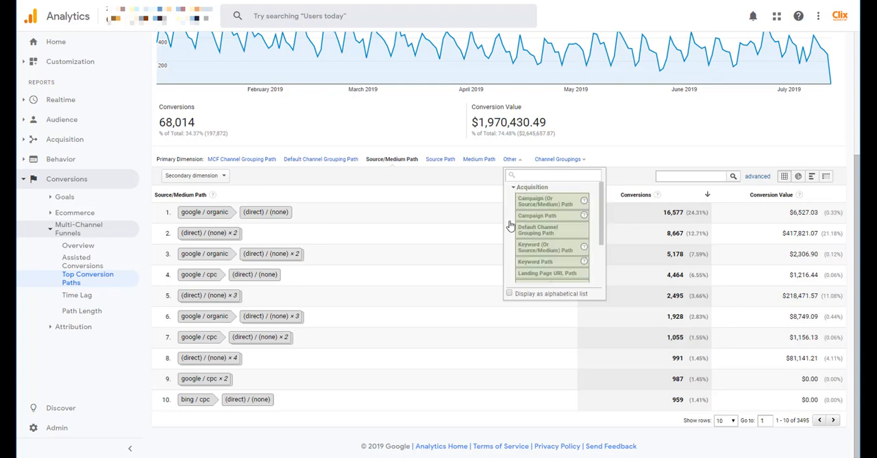
scroll("down", 3)
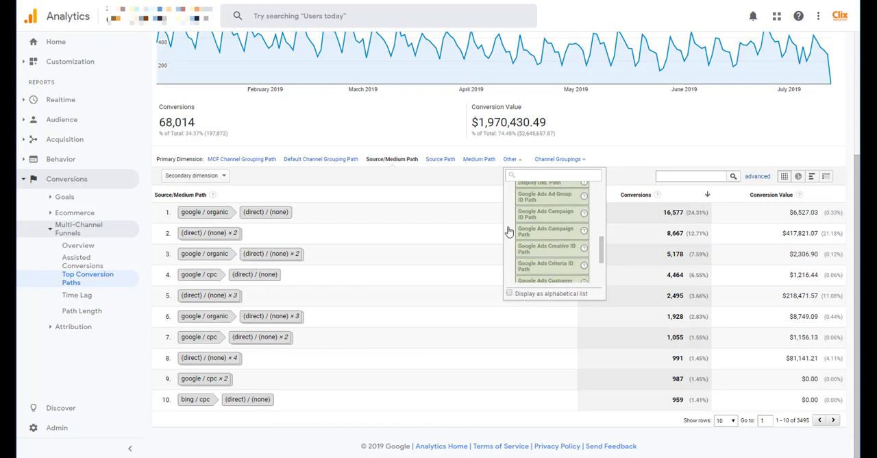
mouse_move(509, 233)
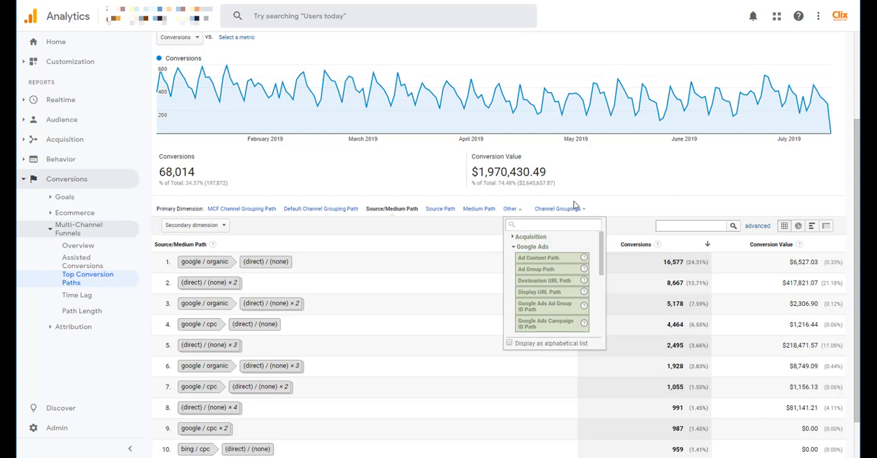
left_click(631, 195)
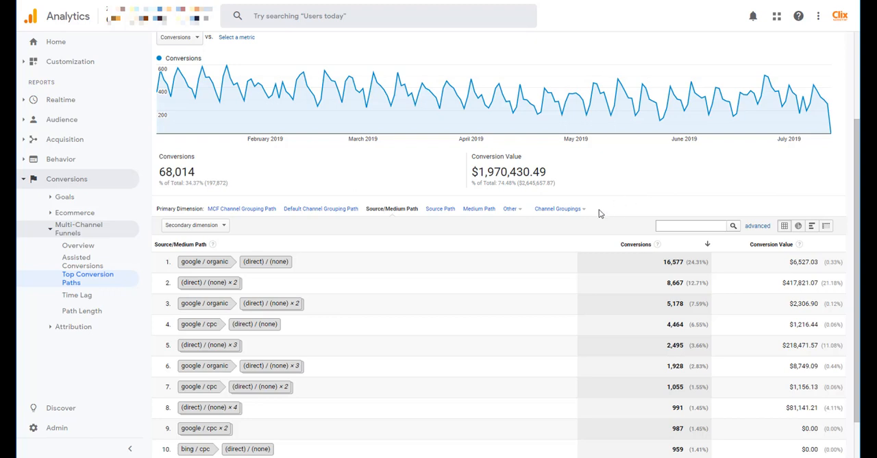
Show the Channel Groupings options for creating or copying a custom grouping.
left_click(558, 209)
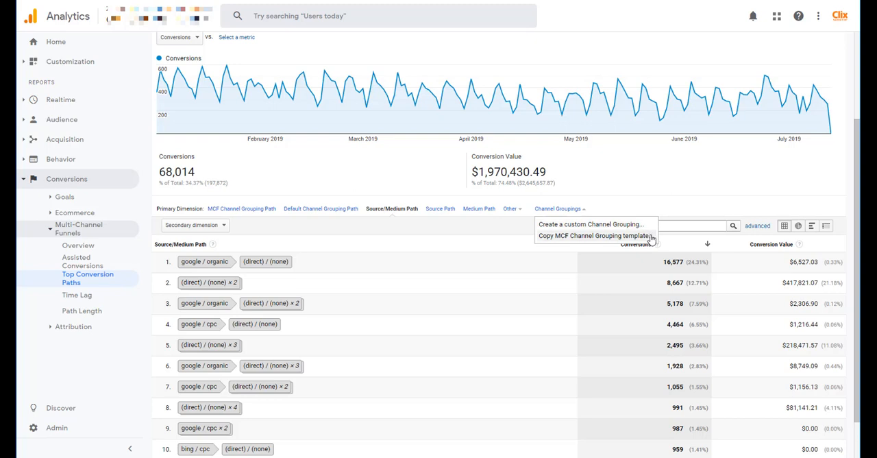
mouse_move(651, 240)
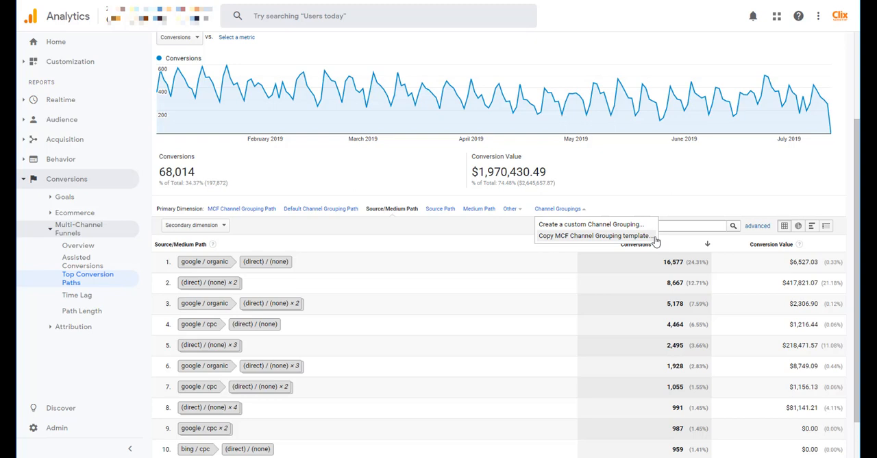
mouse_move(655, 243)
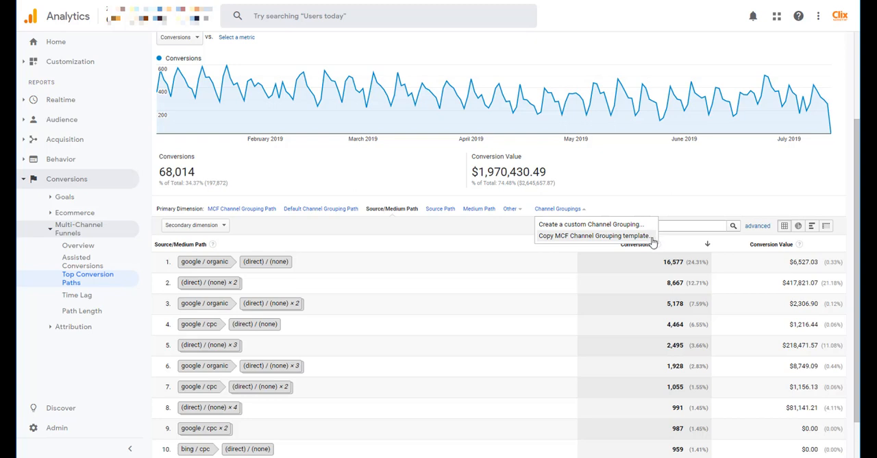
mouse_move(652, 242)
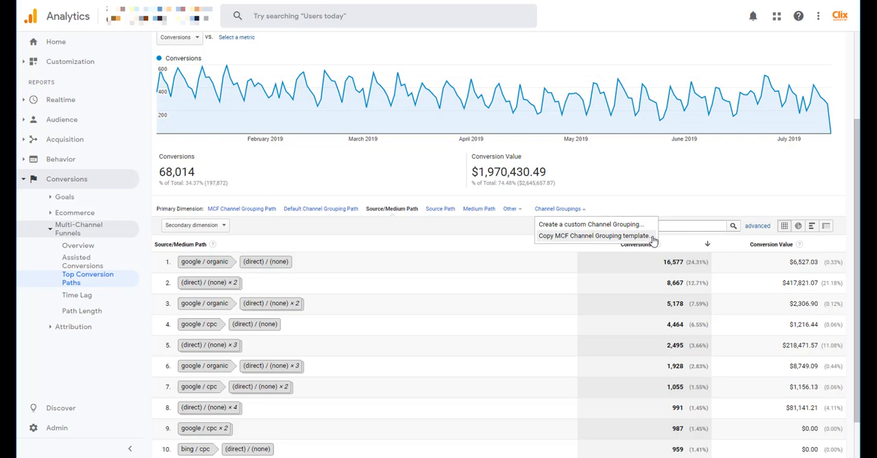
left_click(593, 236)
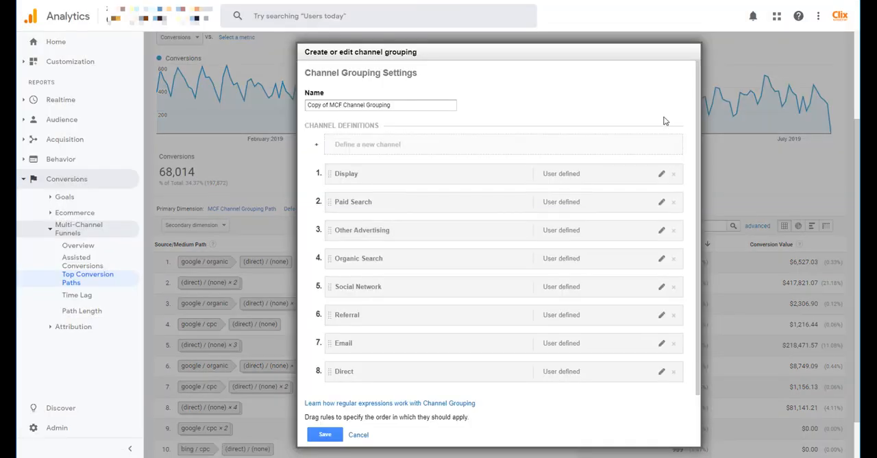
mouse_move(670, 108)
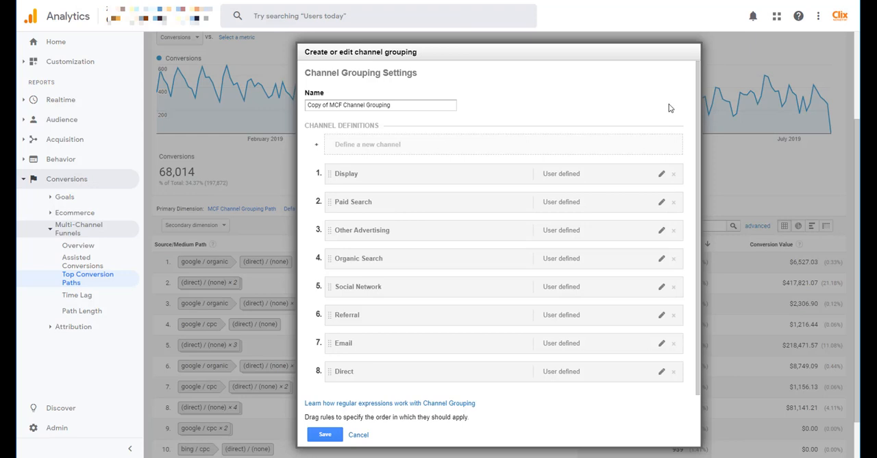
mouse_move(692, 177)
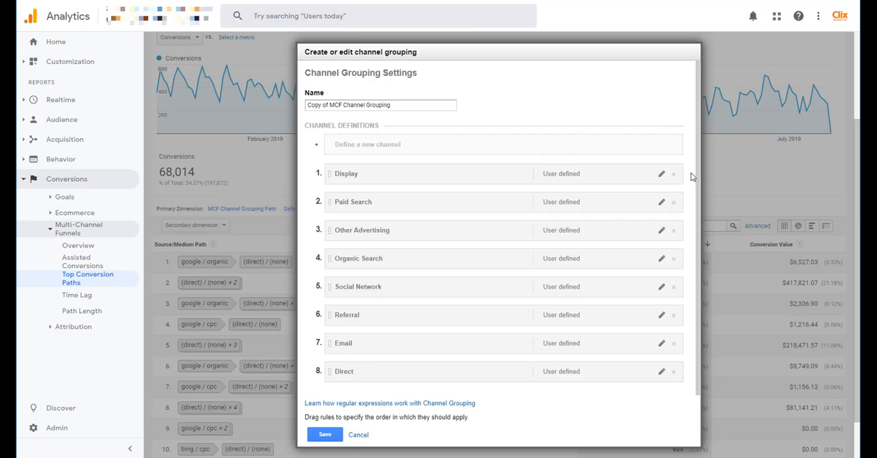
mouse_move(691, 276)
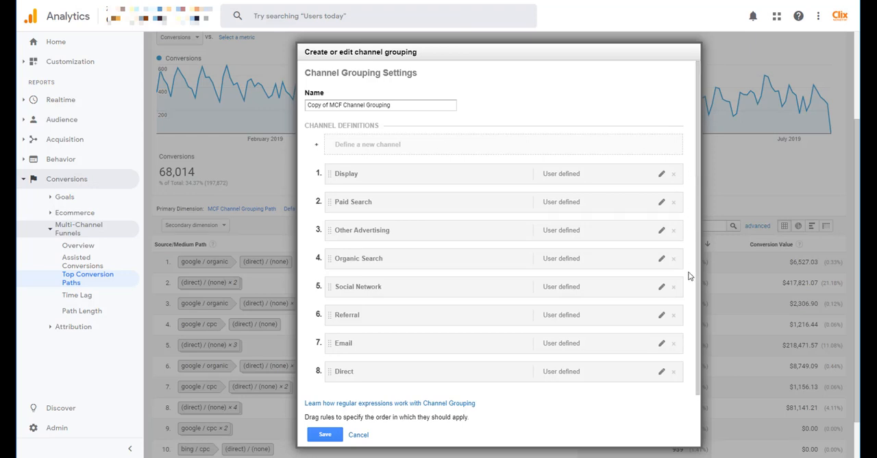
mouse_move(688, 370)
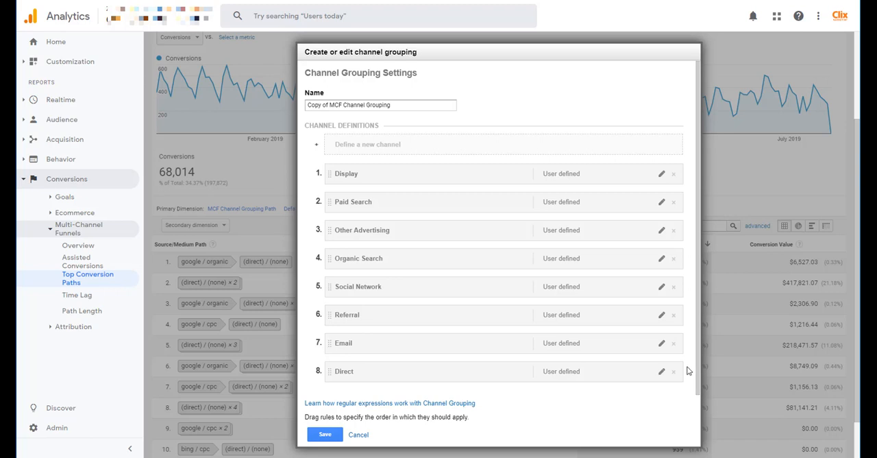
mouse_move(688, 375)
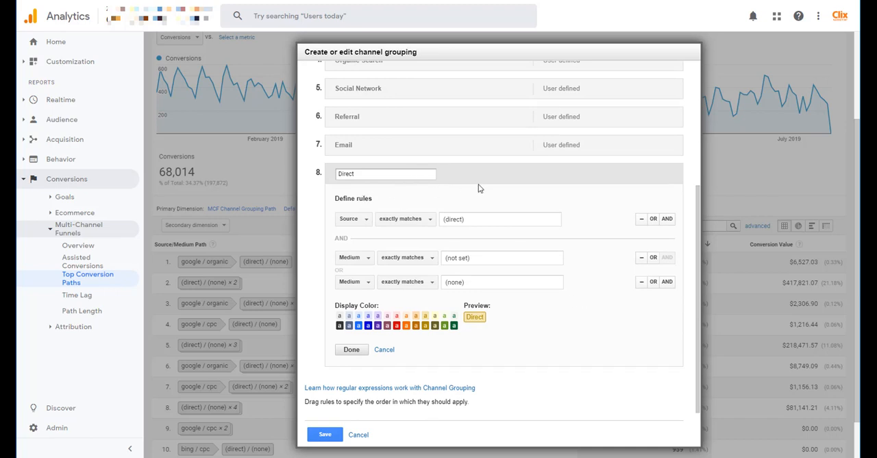
mouse_move(351, 186)
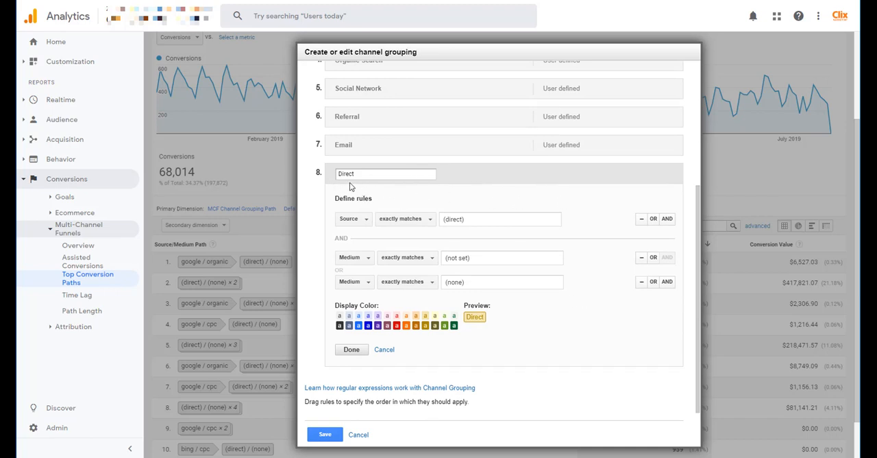
mouse_move(537, 326)
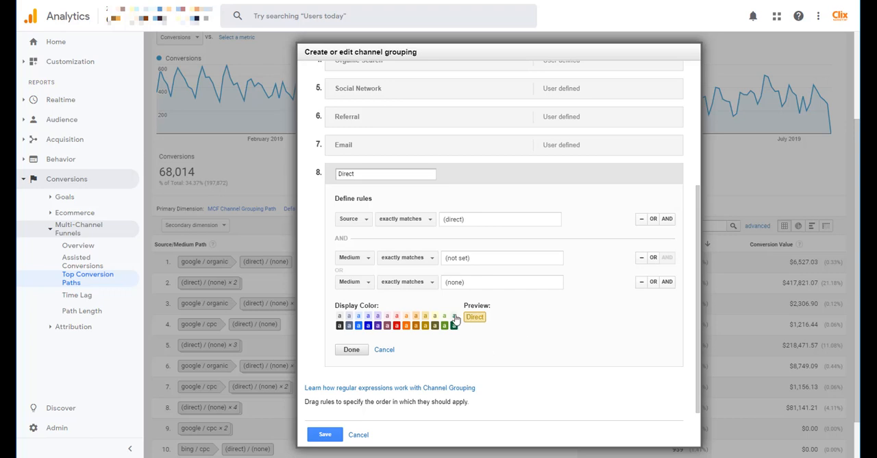
left_click(425, 315)
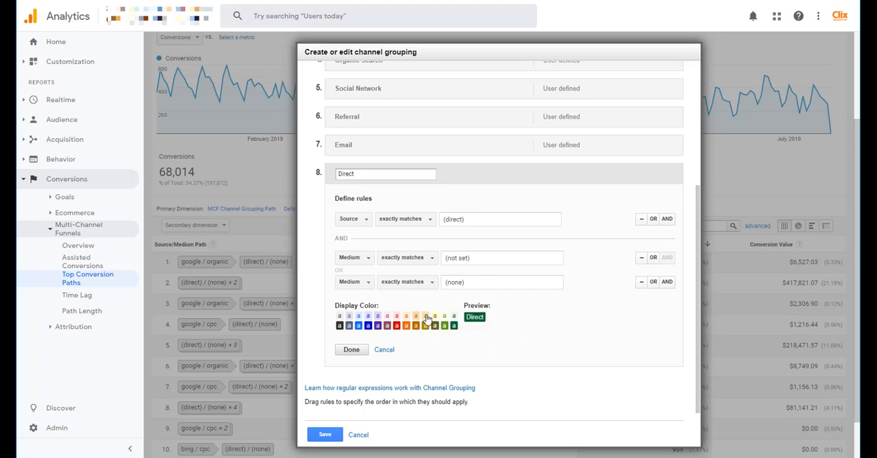
left_click(325, 433)
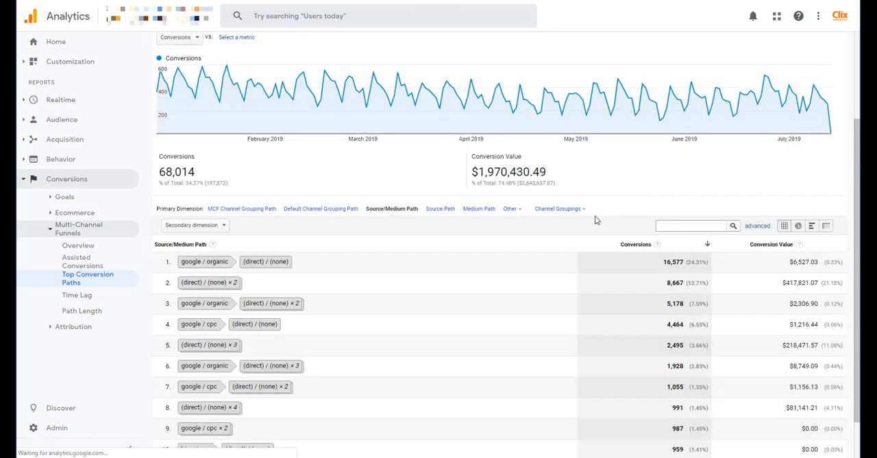
left_click(558, 209)
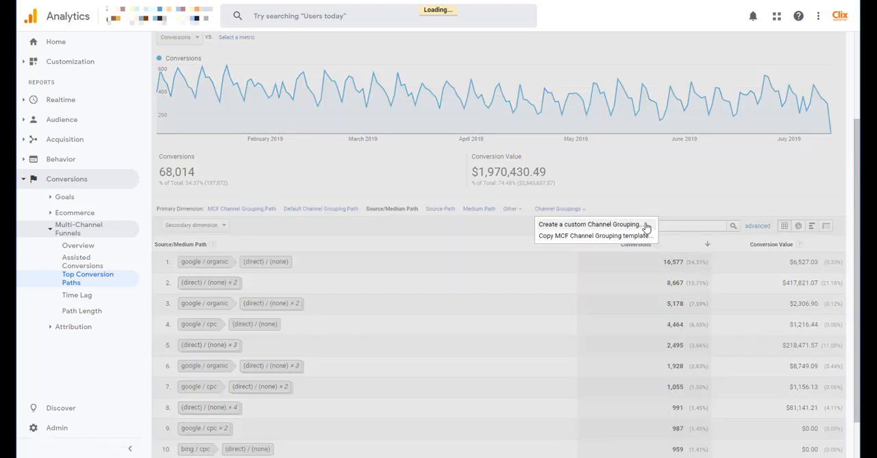
left_click(588, 225)
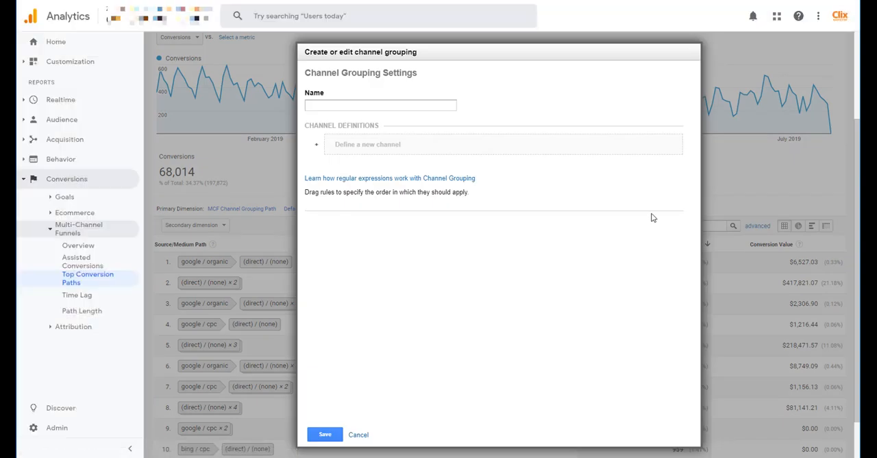
mouse_move(691, 149)
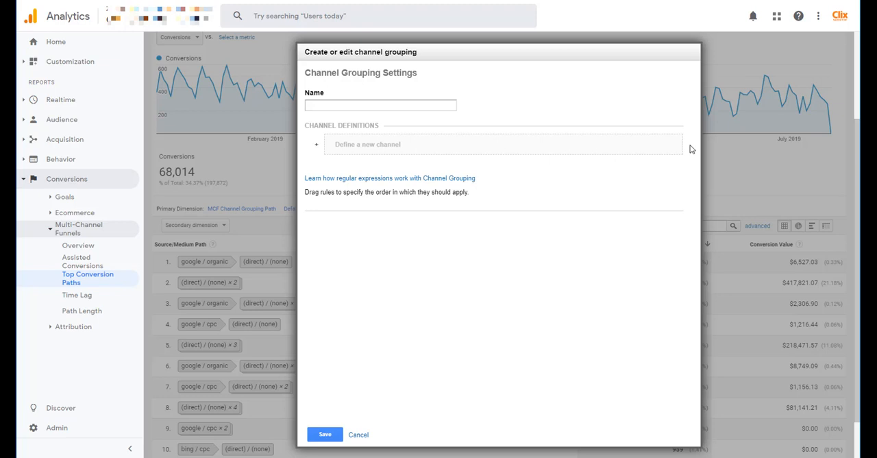
mouse_move(335, 180)
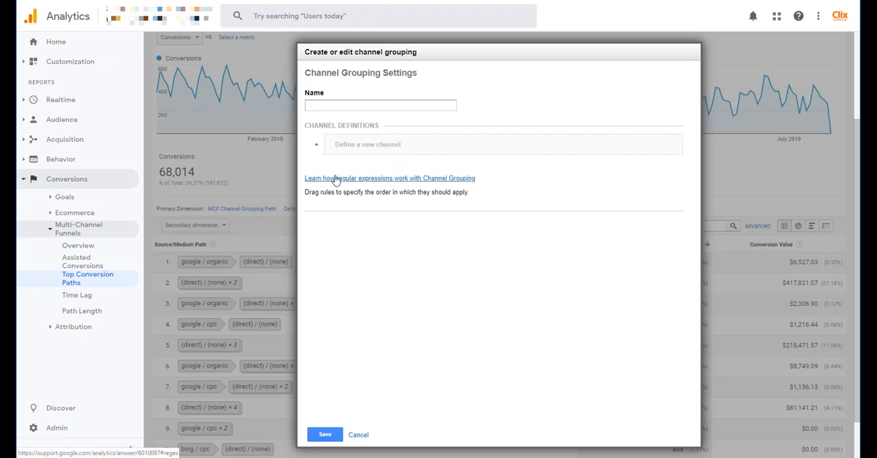
mouse_move(534, 178)
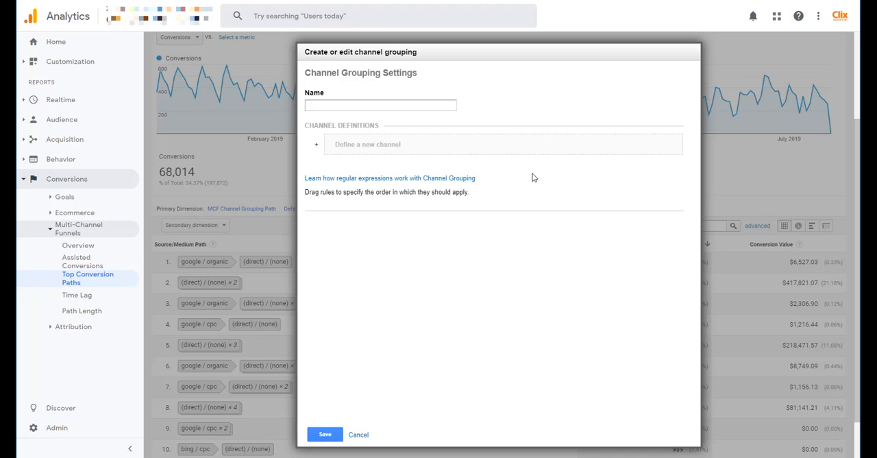
mouse_move(540, 183)
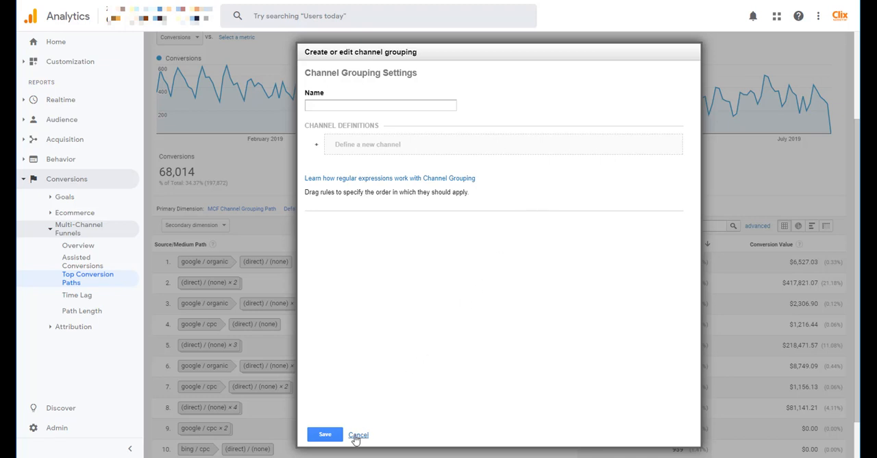
left_click(358, 435)
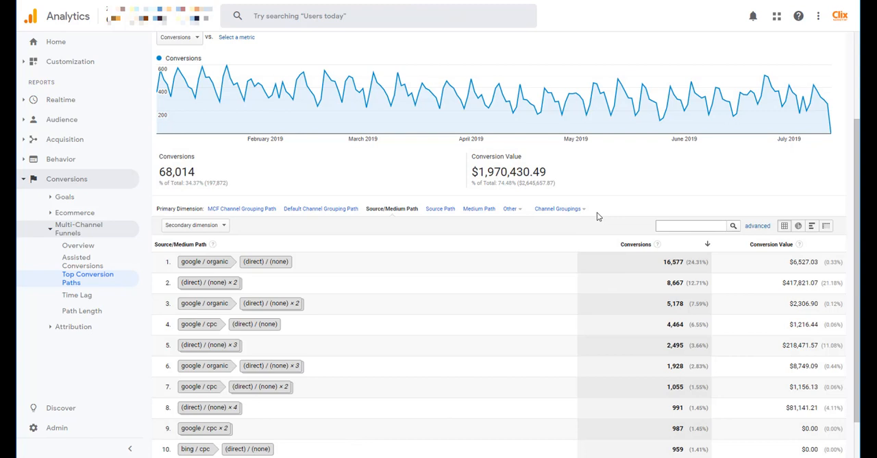
mouse_move(595, 214)
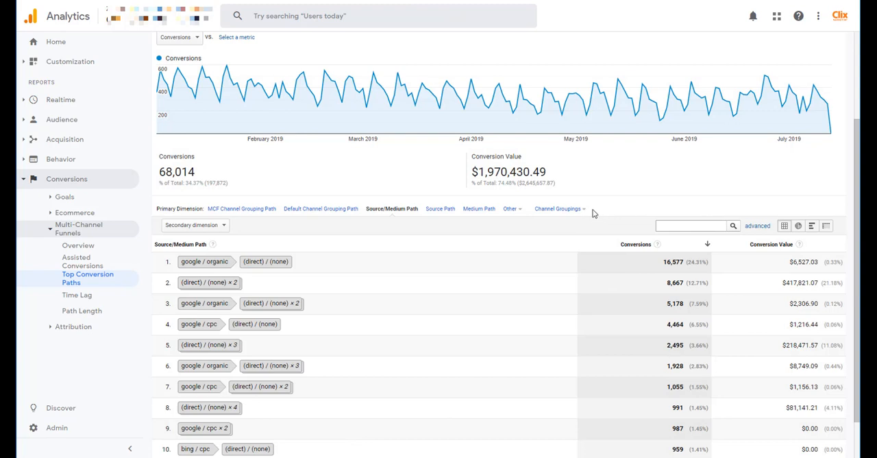
mouse_move(593, 213)
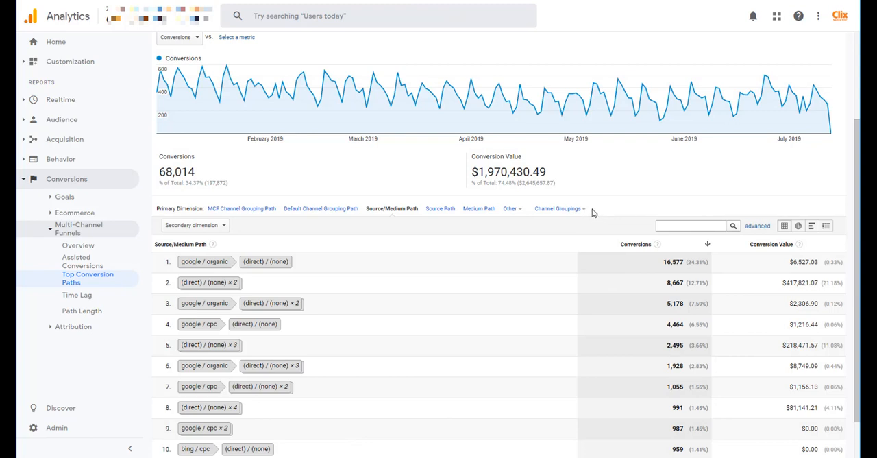
Copy the MCF Channel Grouping template and name it 'MCF w/ DSA Broken Out'.
left_click(558, 209)
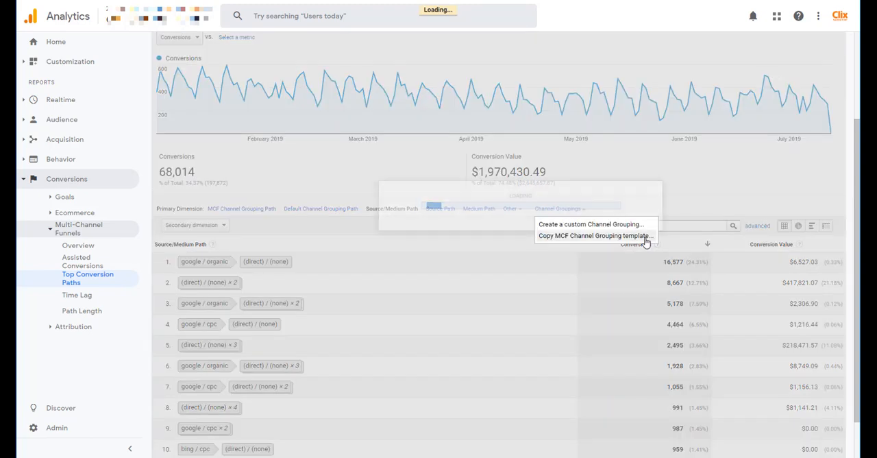
left_click(594, 235)
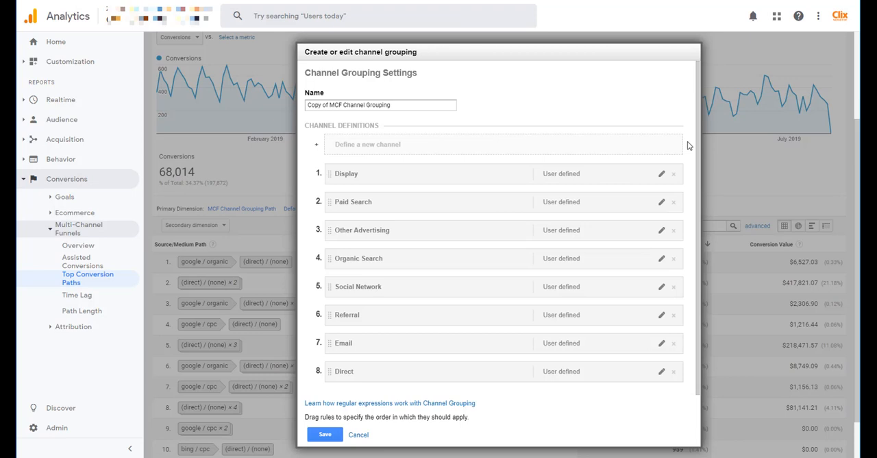
type("MCF")
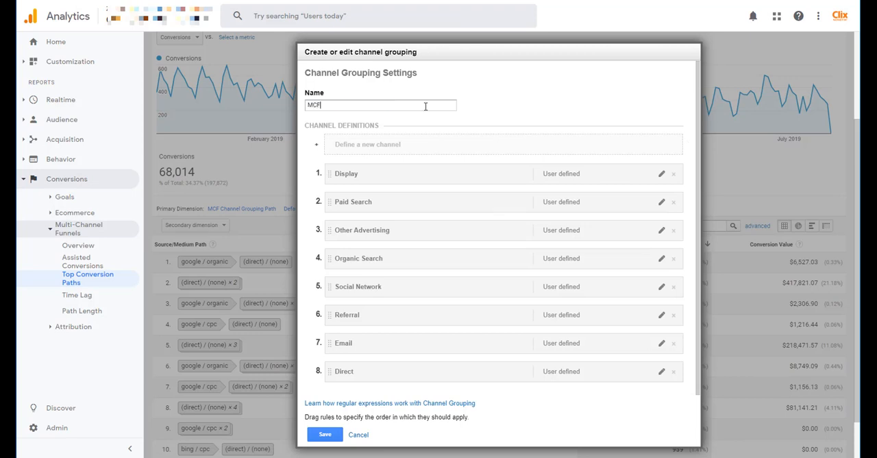
type("w/")
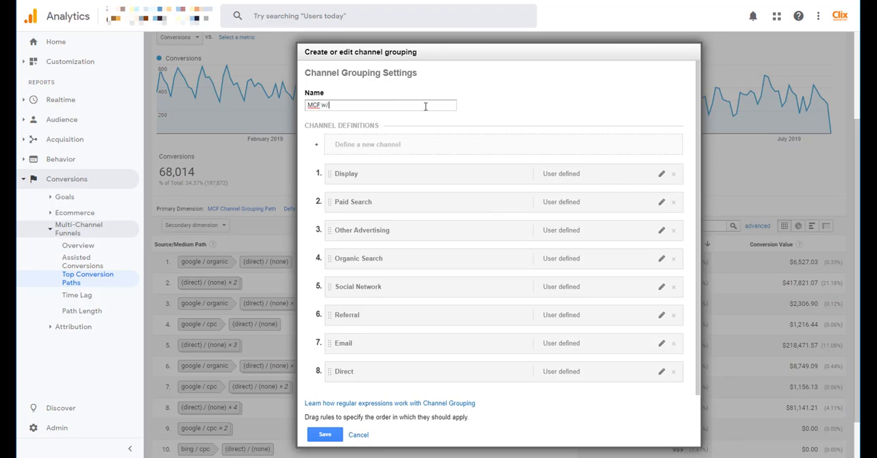
type("DSA B")
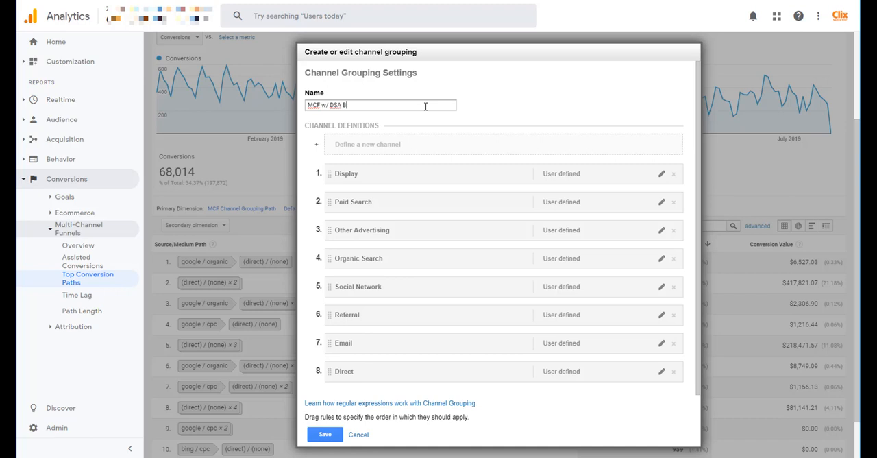
type("roken Out")
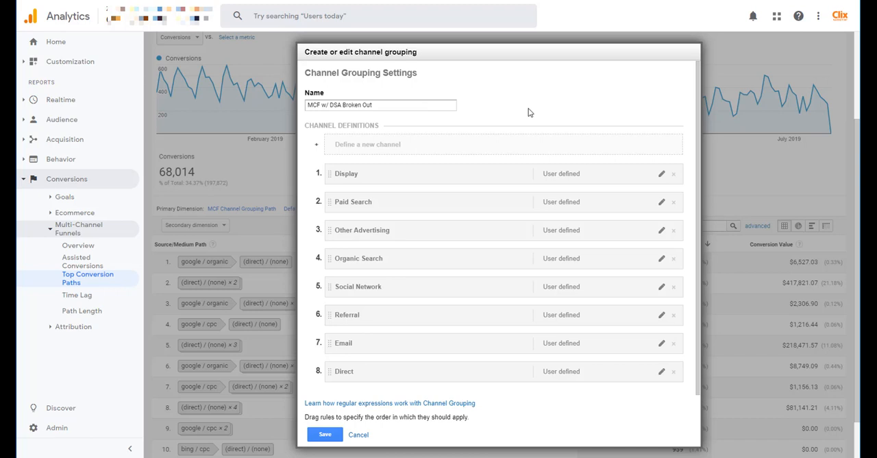
mouse_move(690, 211)
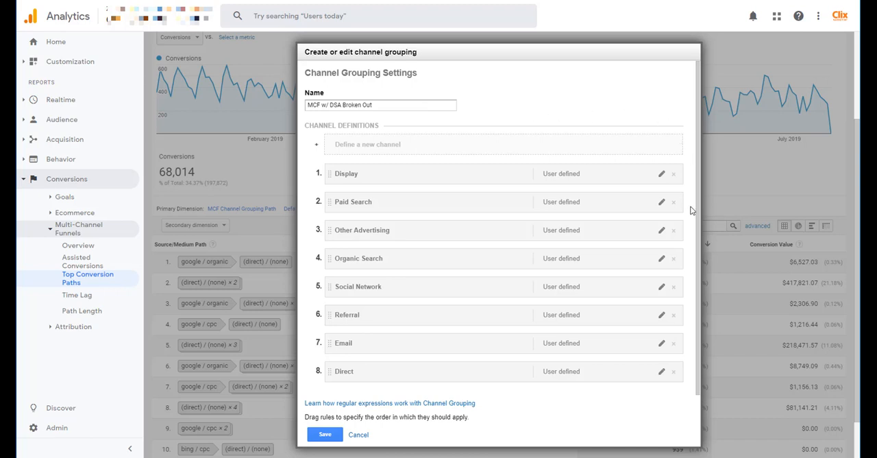
mouse_move(692, 207)
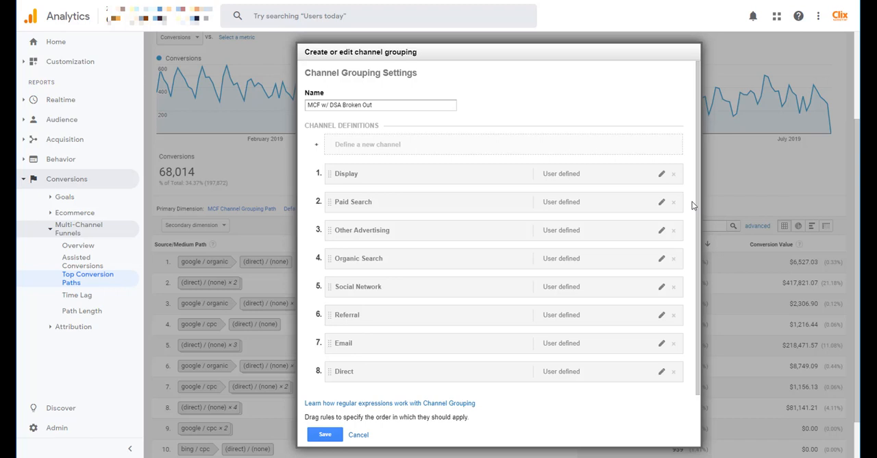
mouse_move(691, 207)
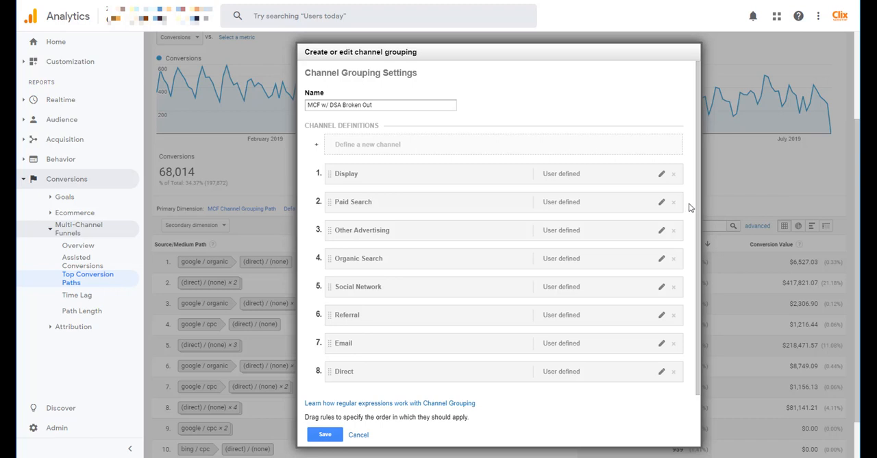
Rename Paid Search to 'Paid Search - General' and add an AND condition.
left_click(661, 202)
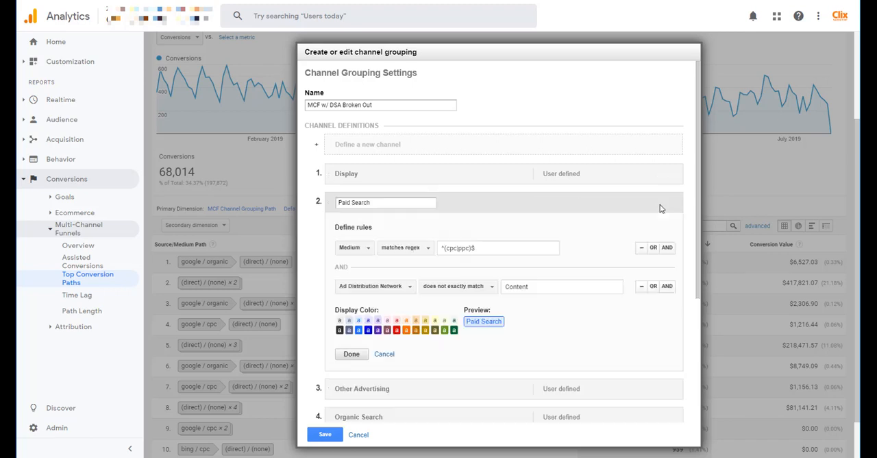
mouse_move(596, 321)
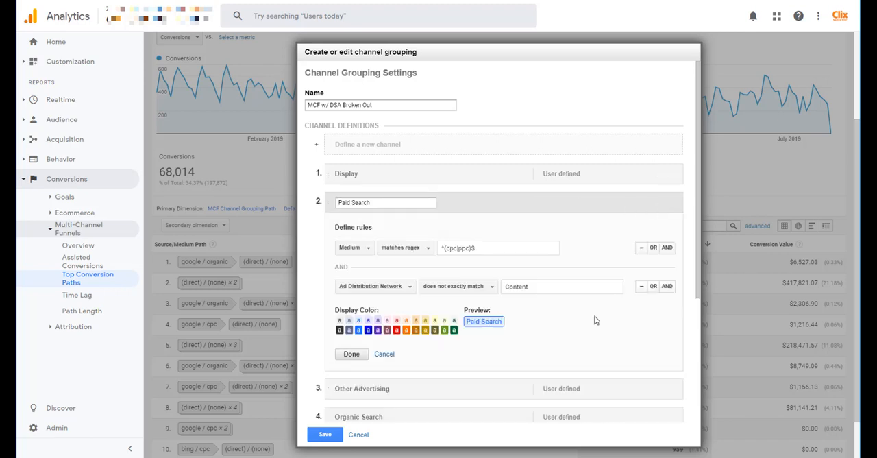
left_click(387, 203)
type(" - General")
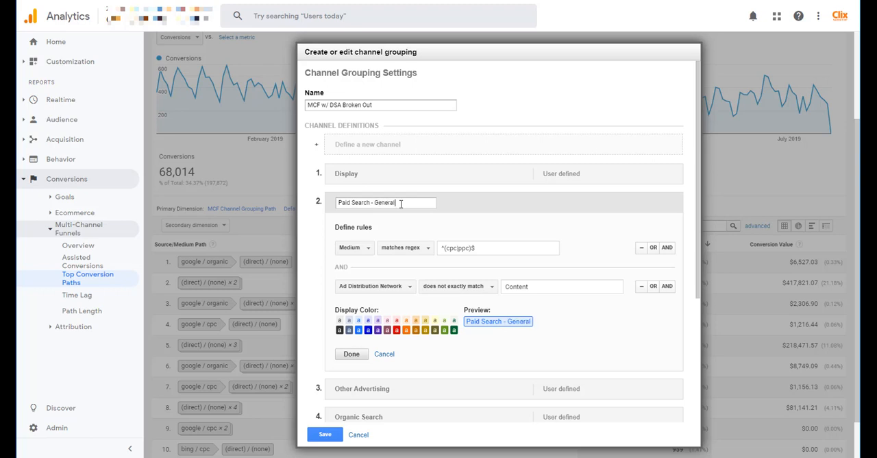
mouse_move(480, 200)
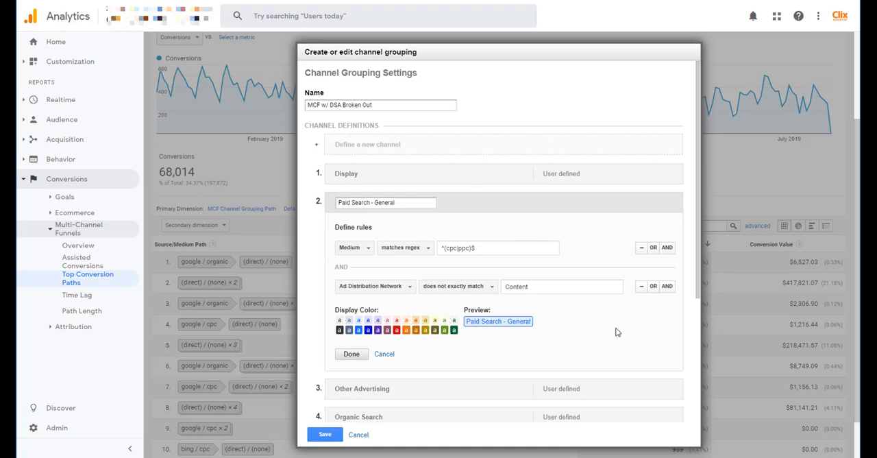
mouse_move(639, 337)
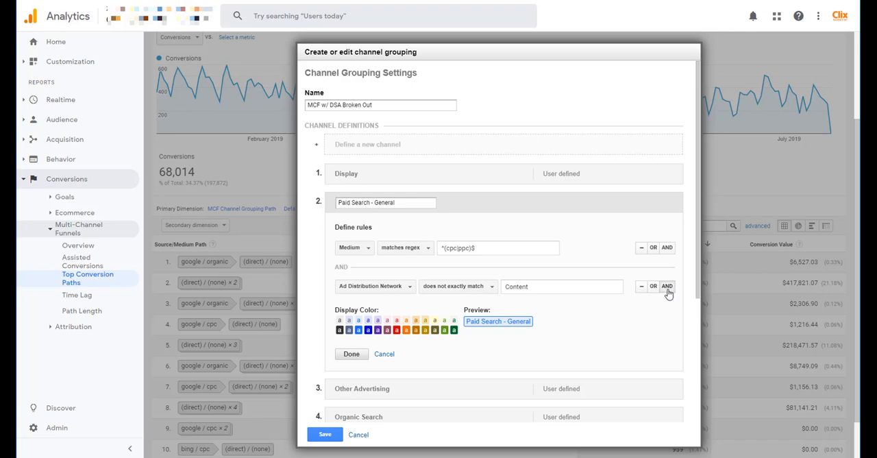
left_click(666, 285)
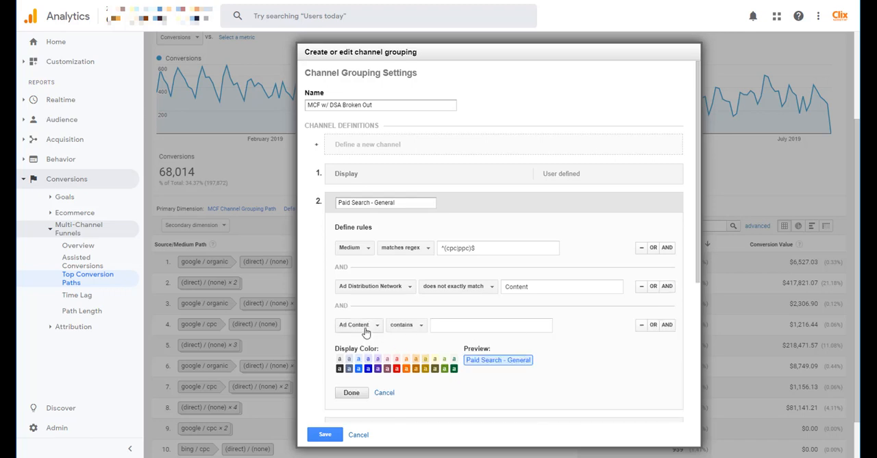
left_click(353, 324)
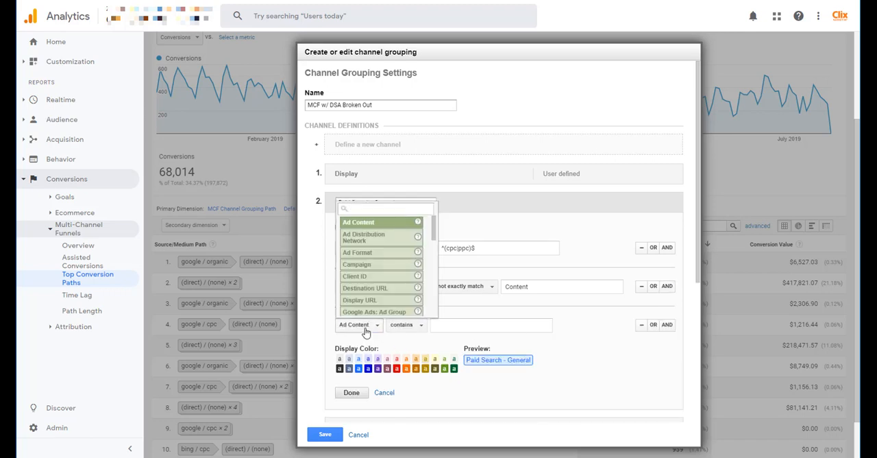
Set the new condition to Campaign does not contain 'DSA' and finish the channel.
type("camp")
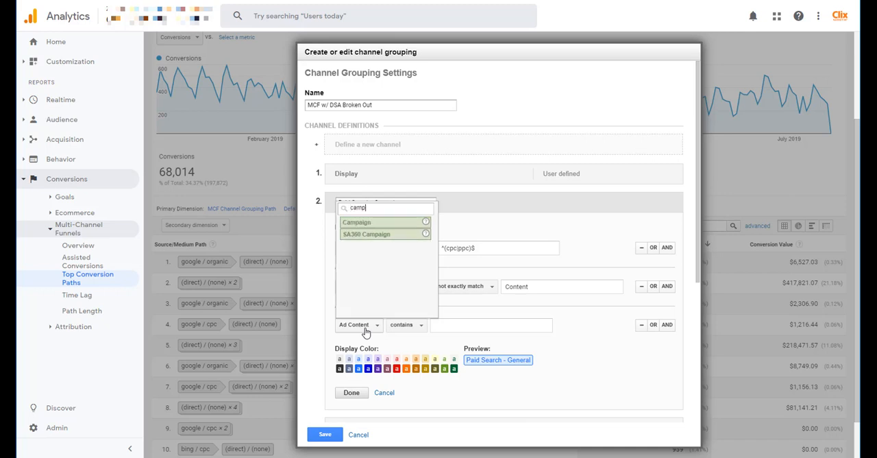
left_click(356, 222)
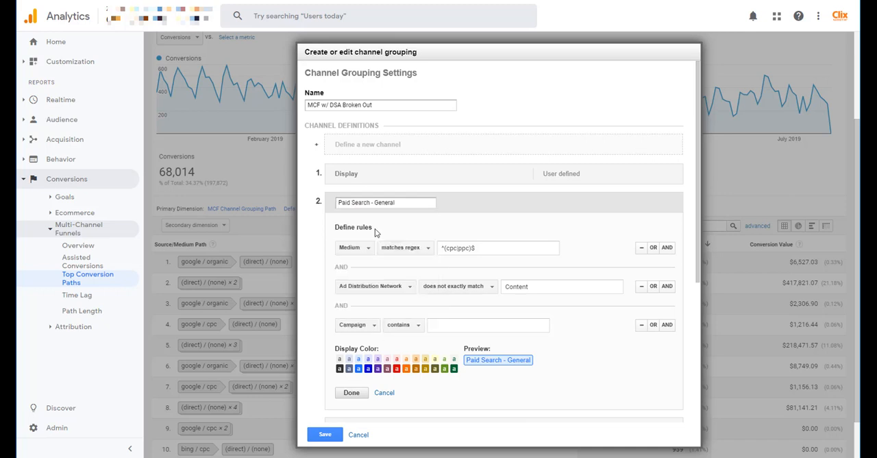
left_click(403, 323)
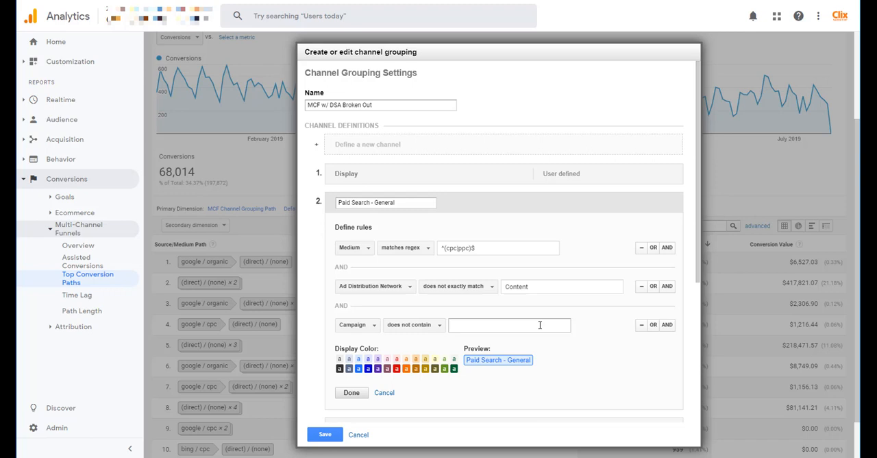
type("DSA")
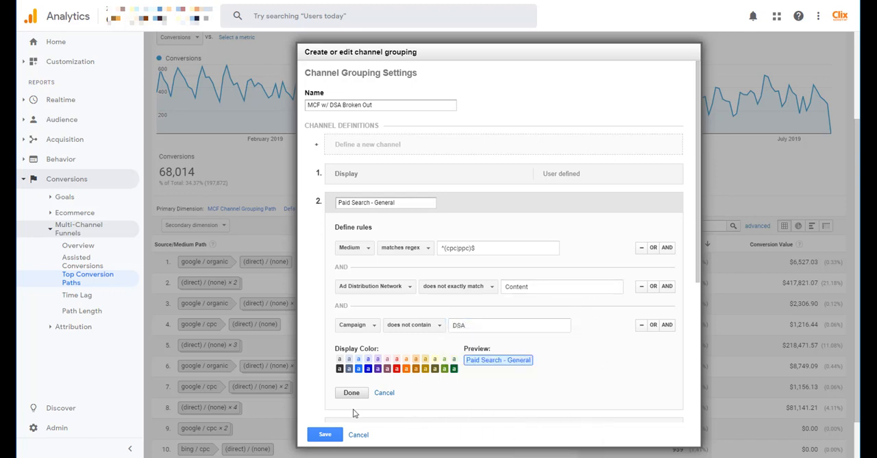
left_click(350, 392)
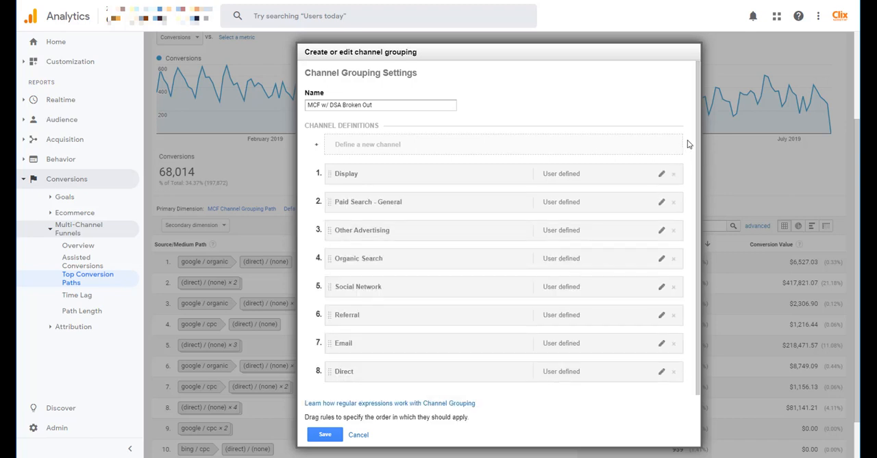
mouse_move(685, 180)
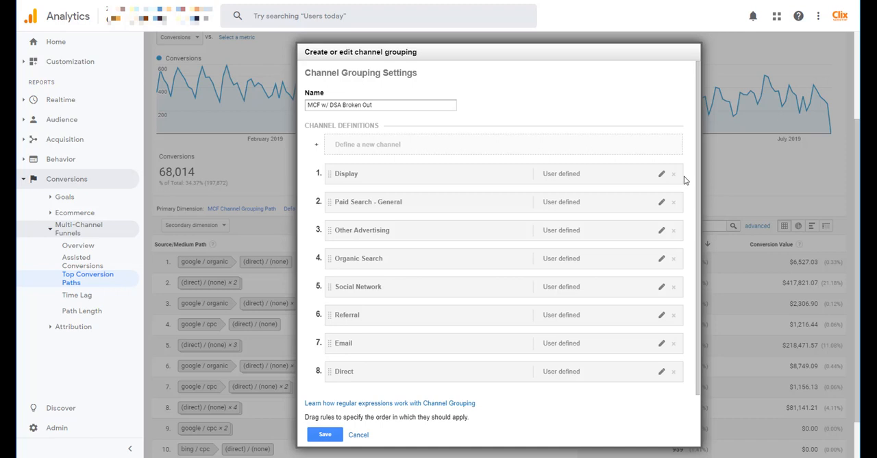
mouse_move(630, 201)
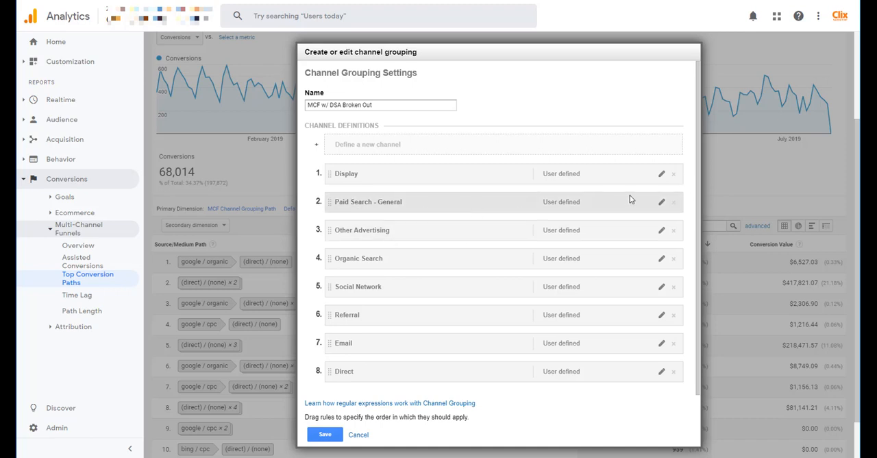
mouse_move(534, 148)
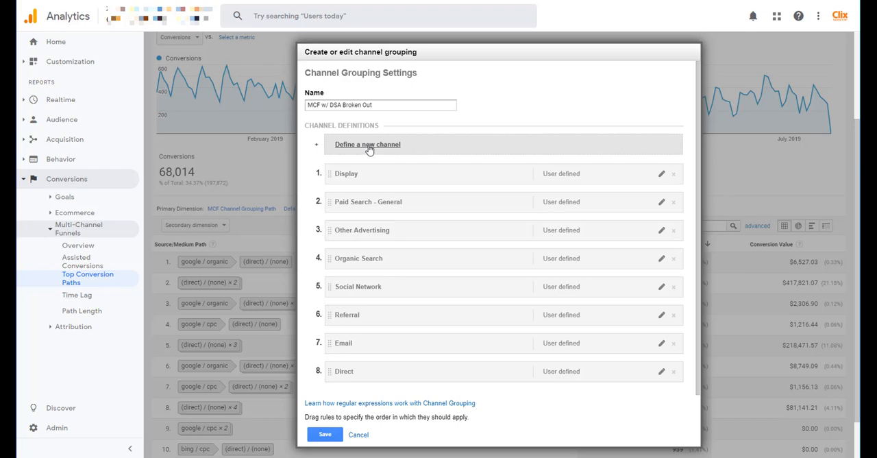
Define a new DSA channel matching Campaign contains 'DSA' with a purple display colour.
left_click(367, 144)
type("DSA")
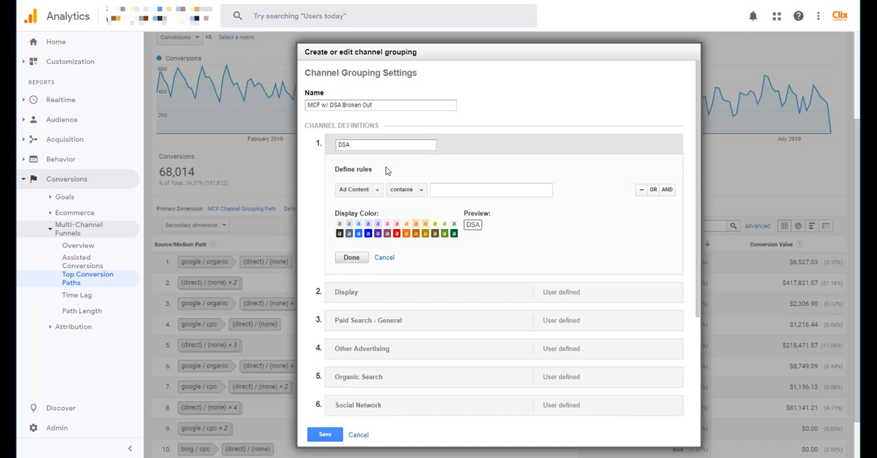
left_click(356, 189)
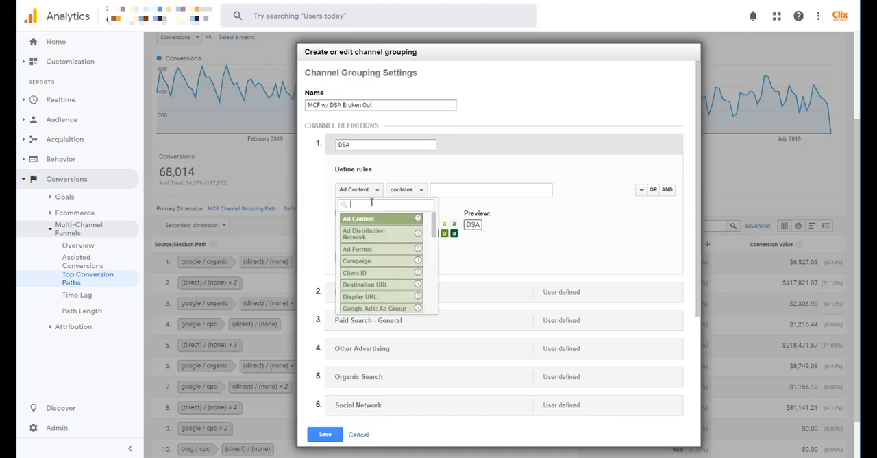
left_click(357, 261)
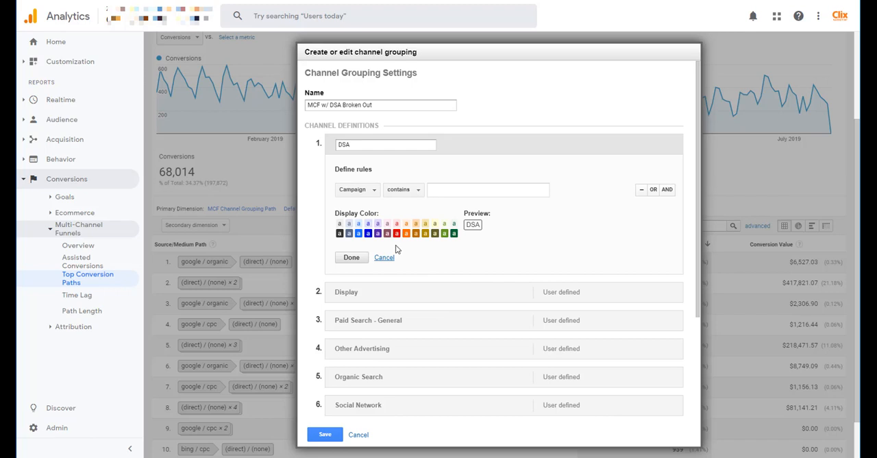
type("DSA")
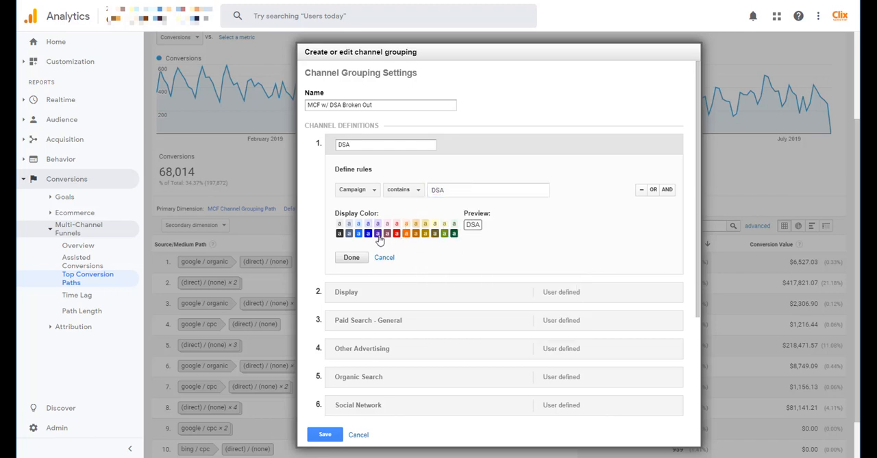
left_click(379, 233)
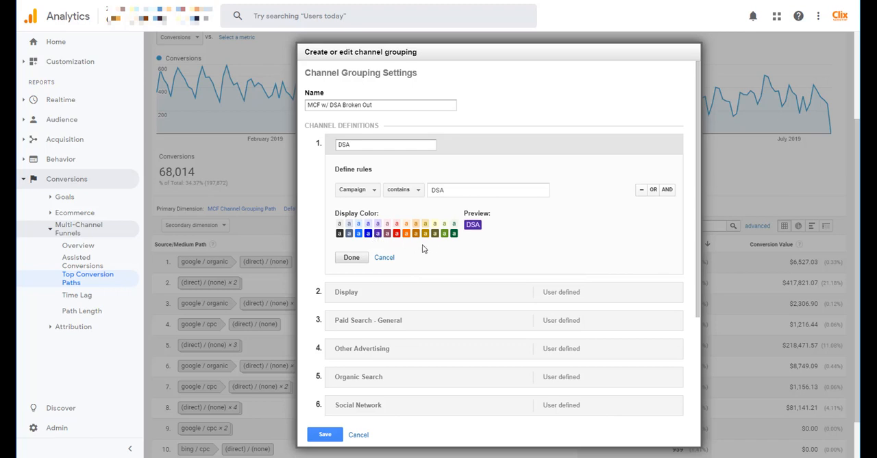
mouse_move(451, 253)
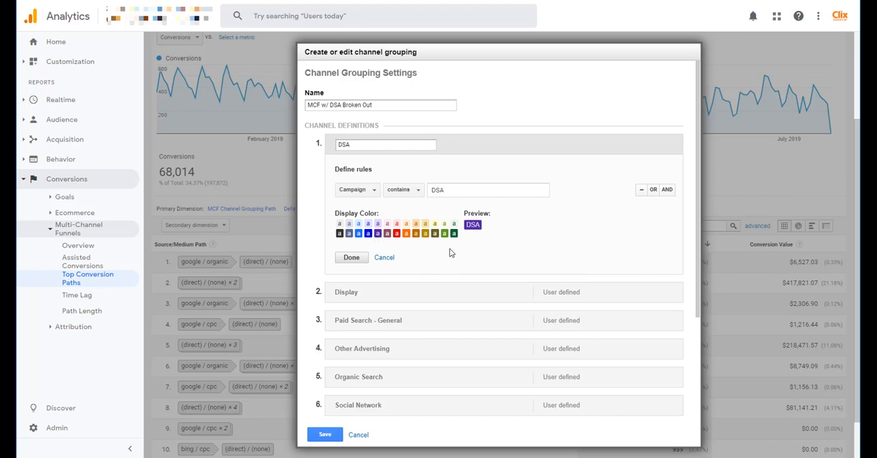
left_click(351, 257)
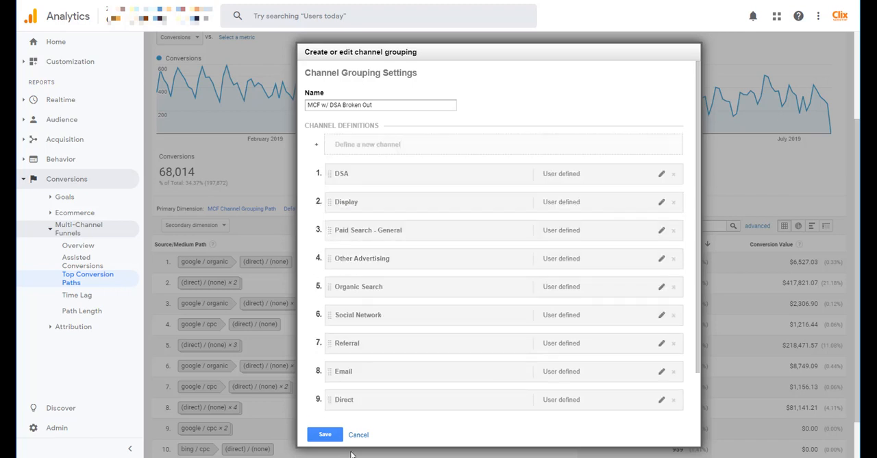
Save the MCF w/ DSA Broken Out channel grouping.
left_click(325, 433)
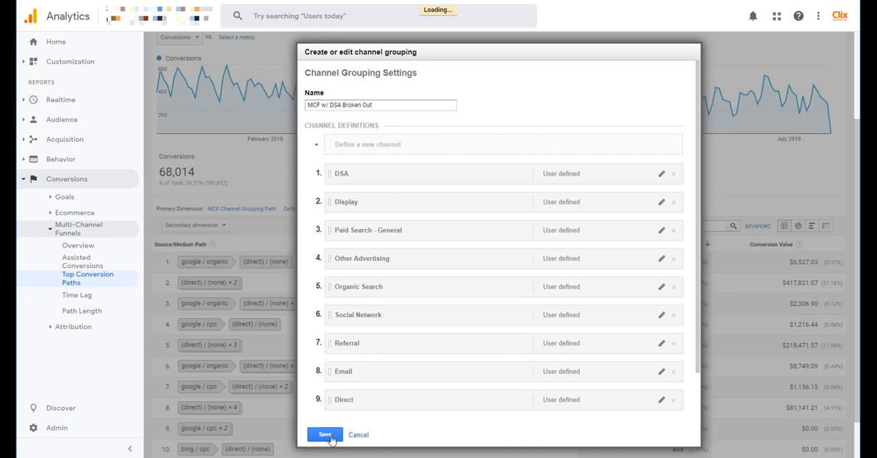
left_click(325, 434)
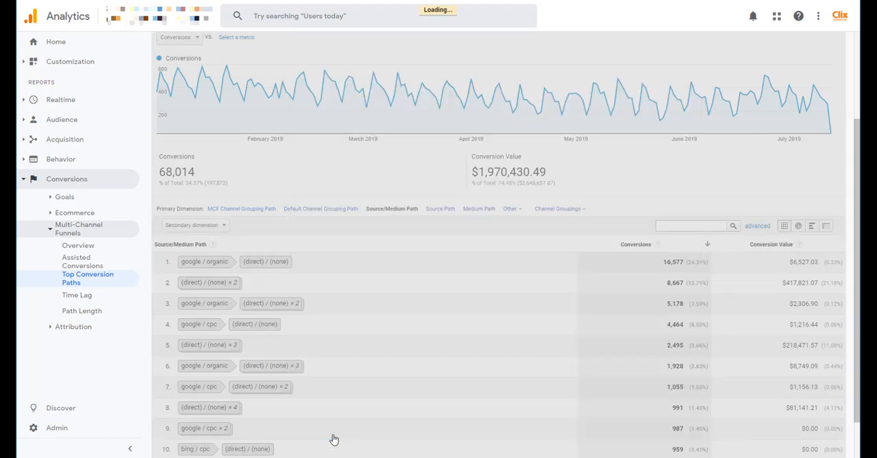
Select MCF w/ DSA Broken Out from the Channel Groupings list for the report.
left_click(241, 208)
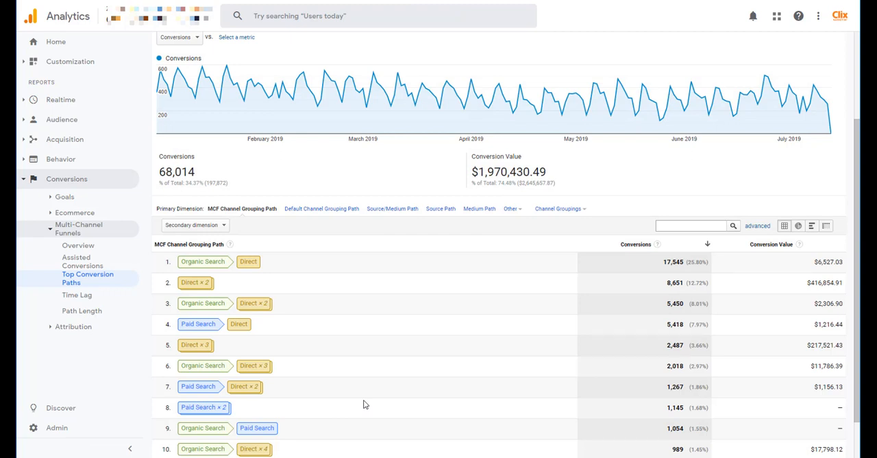
mouse_move(247, 218)
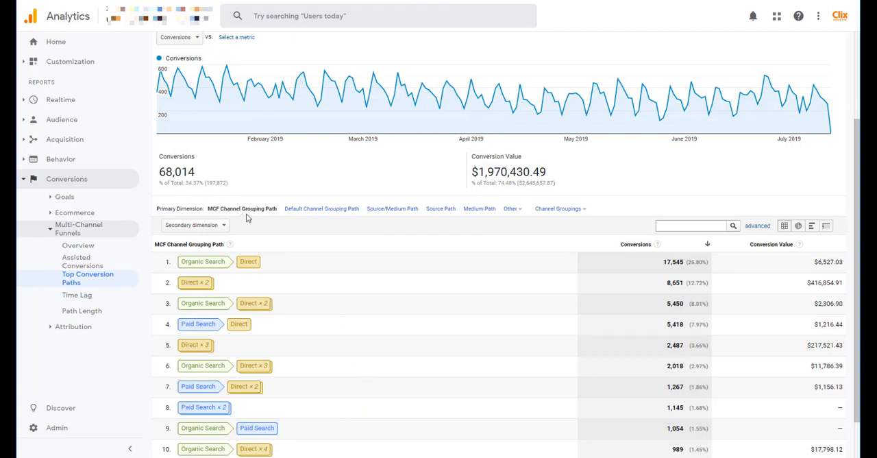
mouse_move(598, 211)
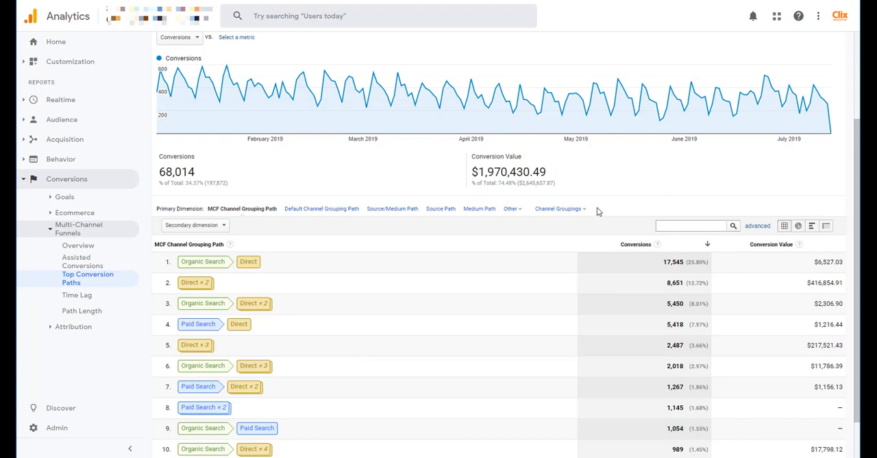
mouse_move(587, 213)
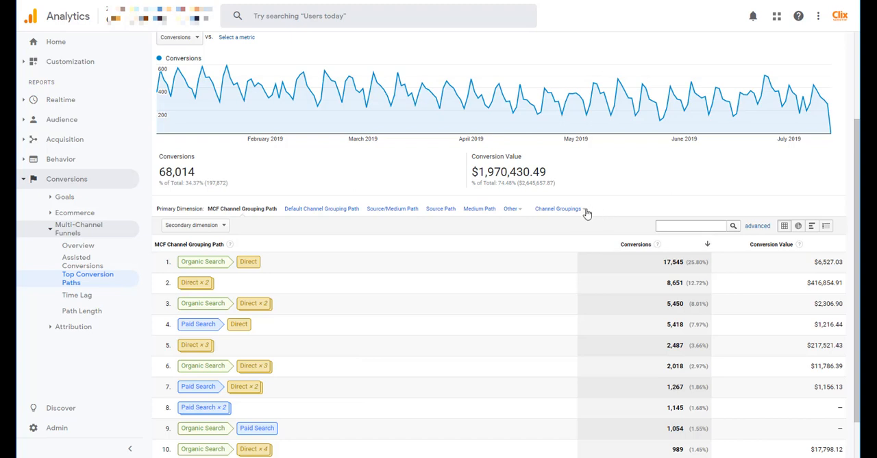
left_click(558, 208)
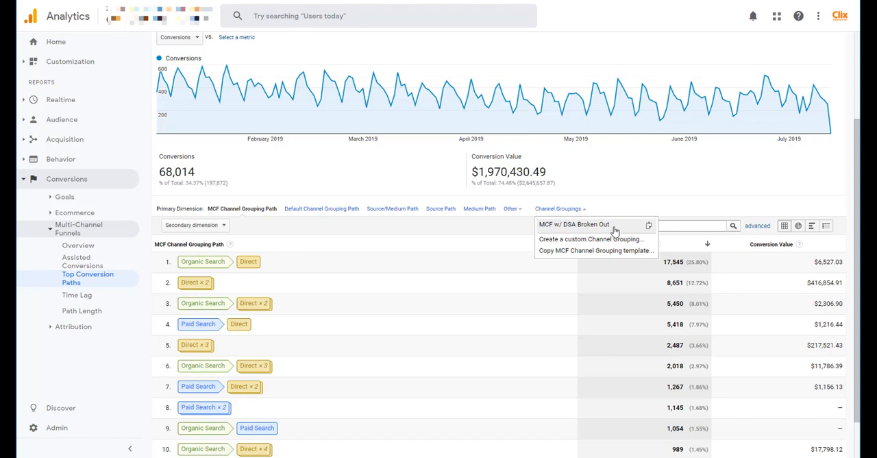
left_click(573, 224)
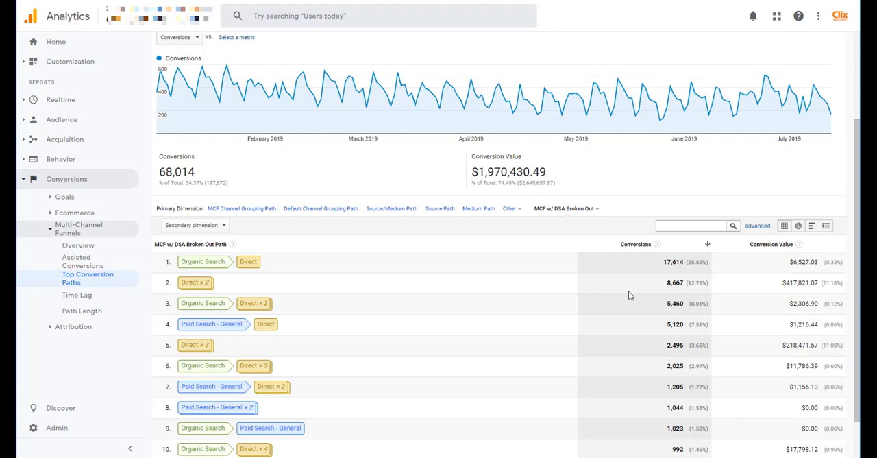
Filter the Top Conversion Paths table to paths containing 'DSA'.
scroll("down", 3)
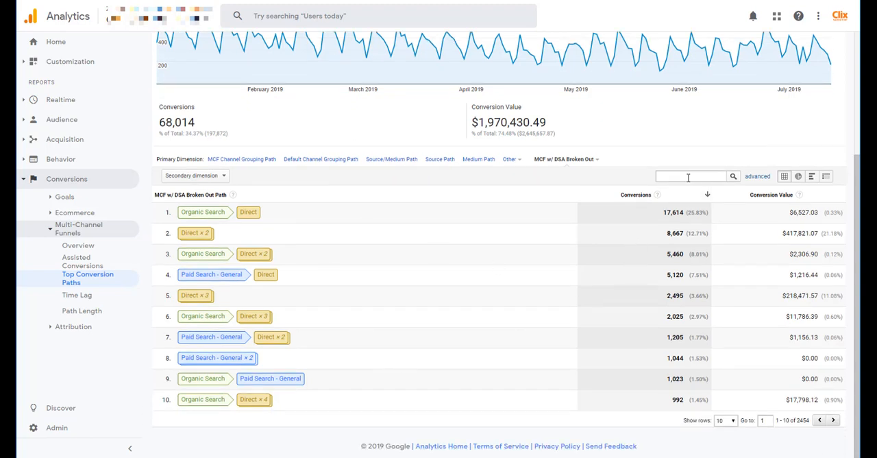
type("DSA")
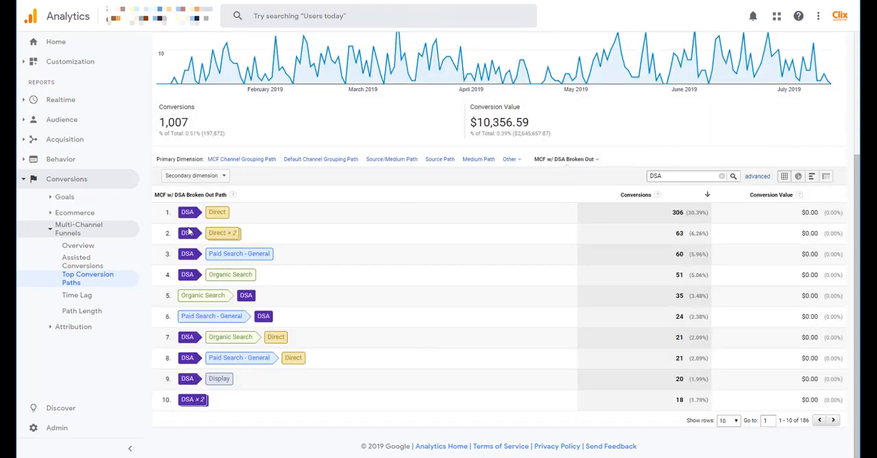
mouse_move(185, 230)
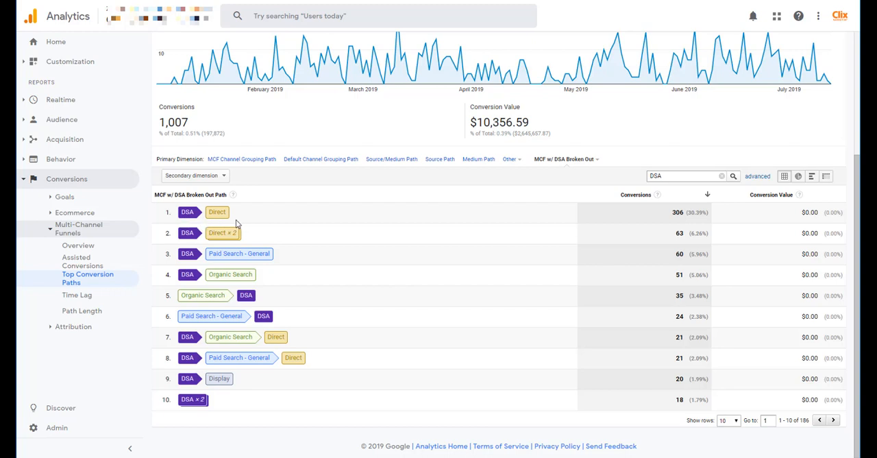
mouse_move(195, 247)
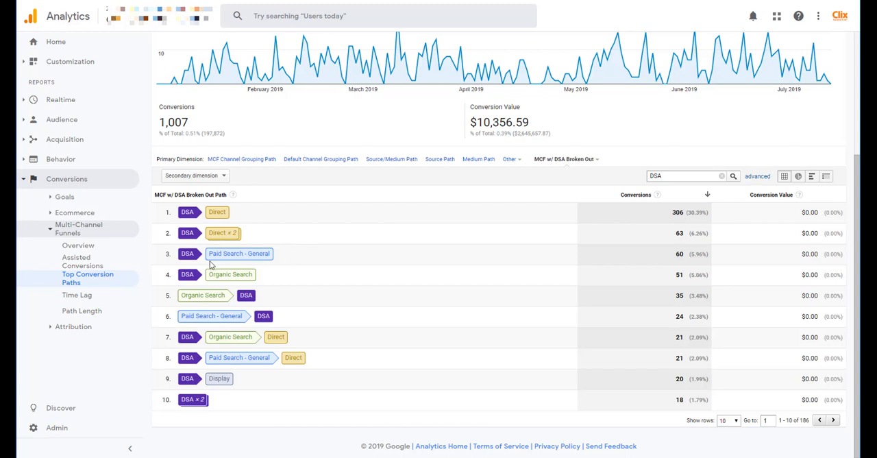
mouse_move(300, 252)
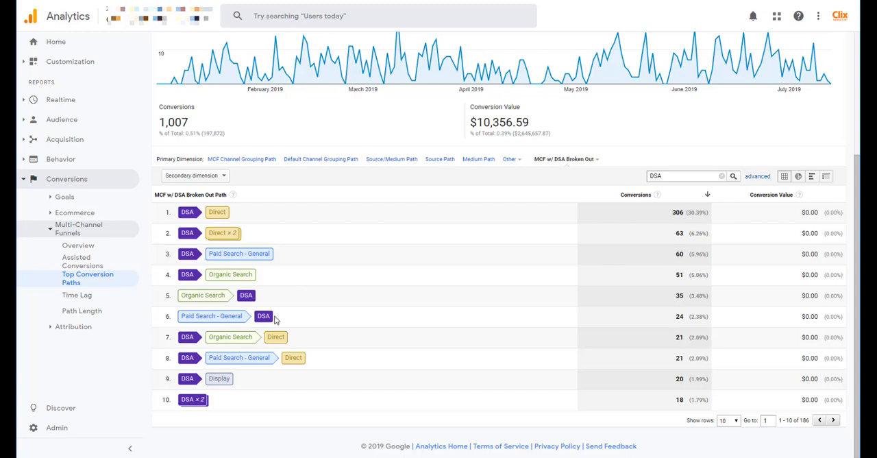
mouse_move(209, 310)
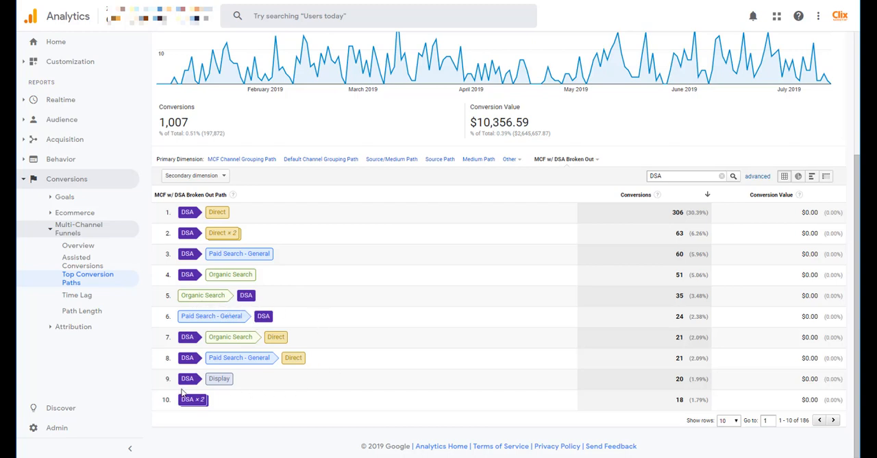
mouse_move(349, 361)
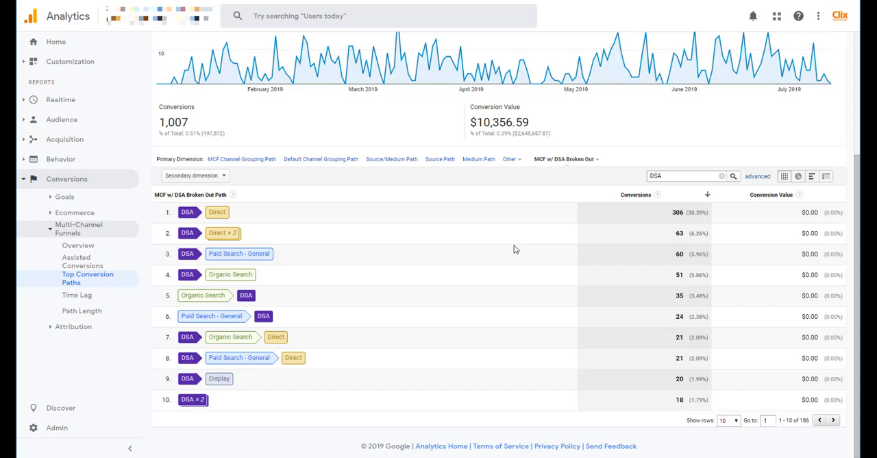
mouse_move(606, 211)
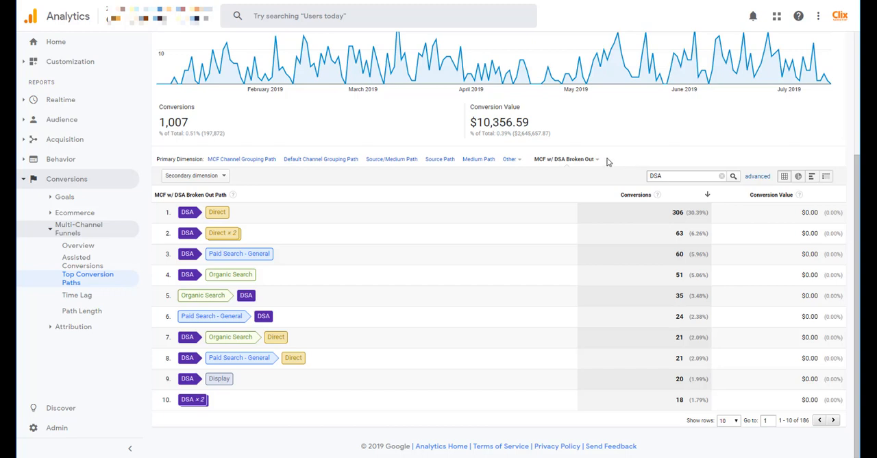
Show the channel grouping options from the MCF w/ DSA Broken Out dimension dropdown.
left_click(563, 159)
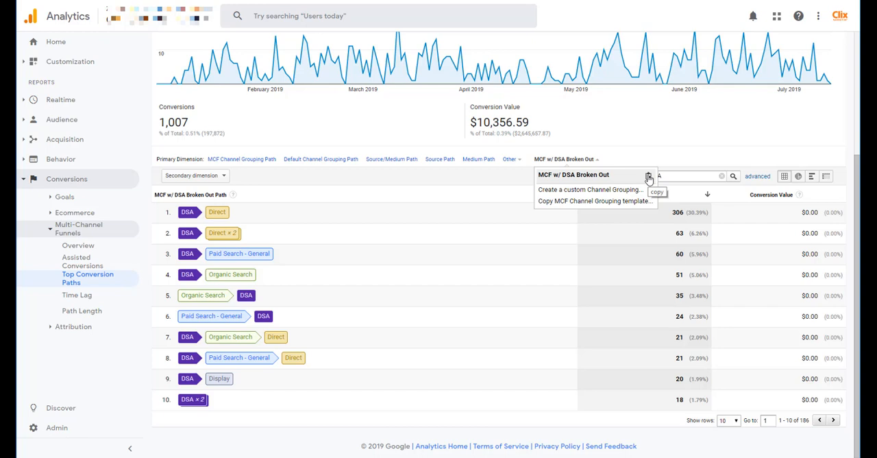
mouse_move(648, 177)
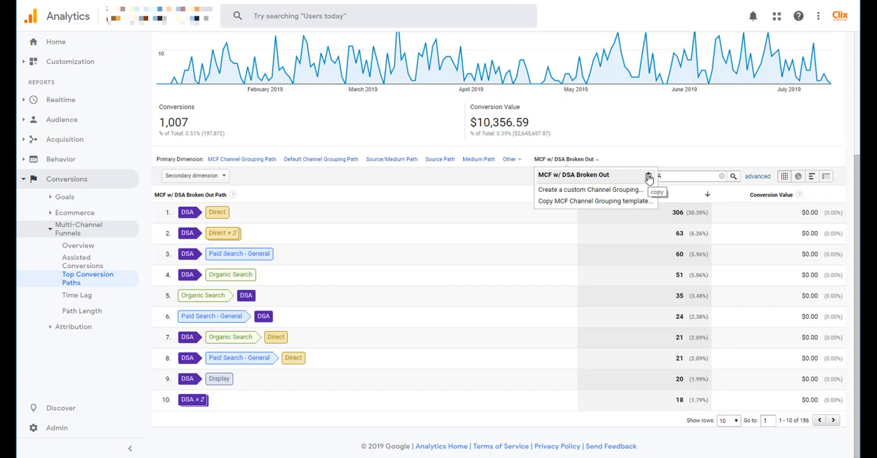
mouse_move(608, 177)
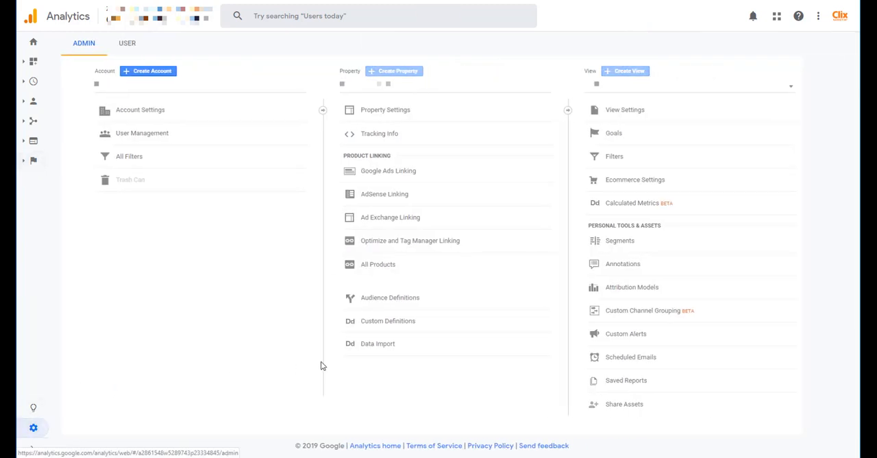
mouse_move(256, 376)
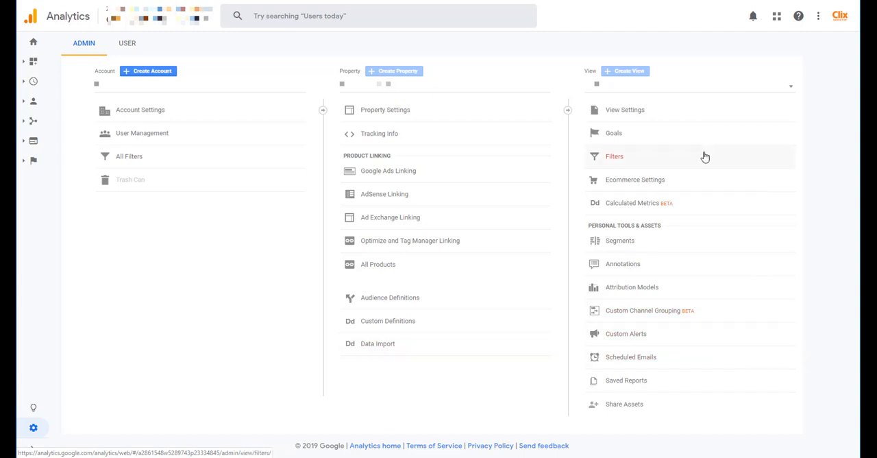
mouse_move(649, 310)
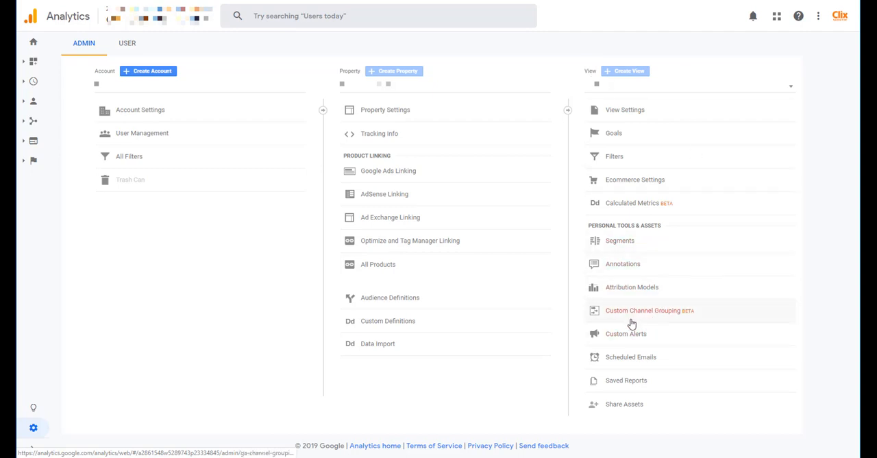
From Admin Custom Channel Grouping, choose Edit on MCF w/ DSA Broken Out.
left_click(649, 310)
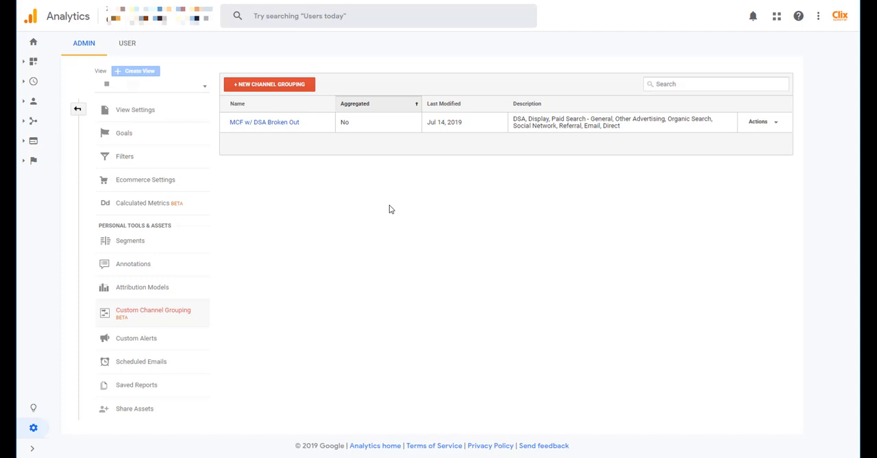
left_click(762, 121)
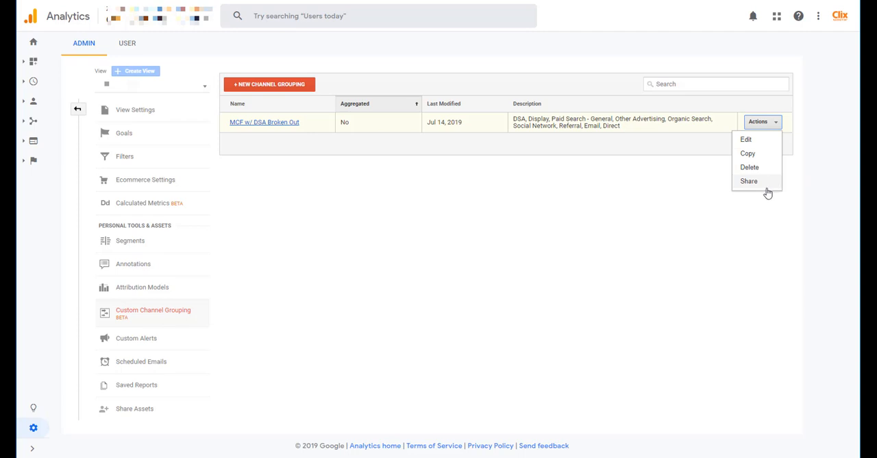
left_click(748, 181)
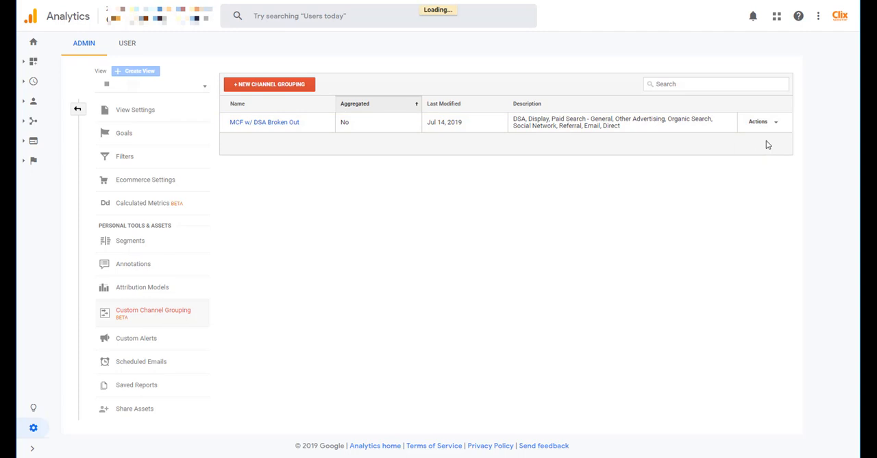
Set Paid Search - General to a dark green display colour and re-save the grouping.
left_click(263, 122)
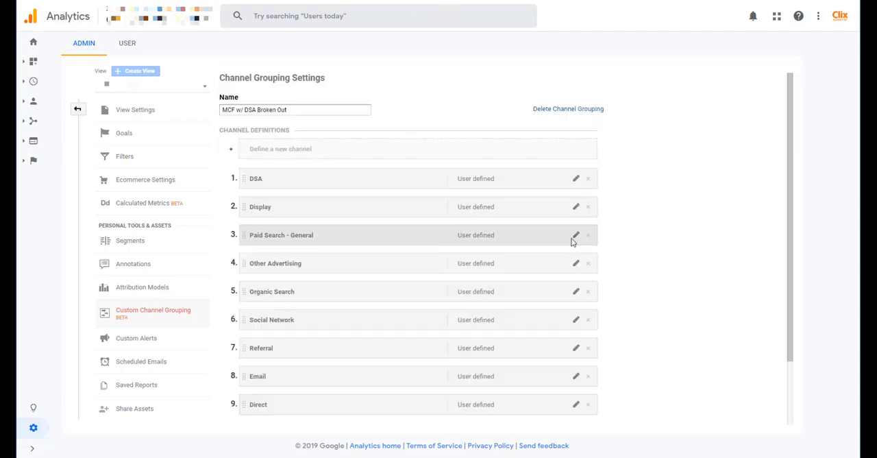
left_click(576, 236)
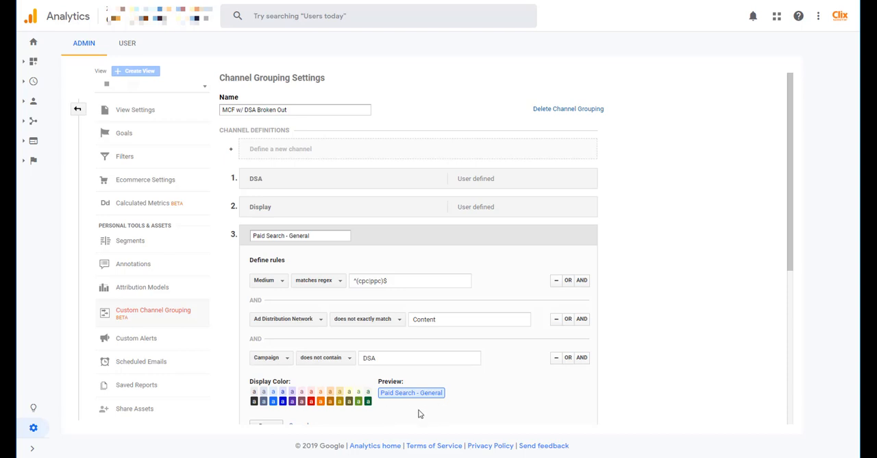
mouse_move(369, 402)
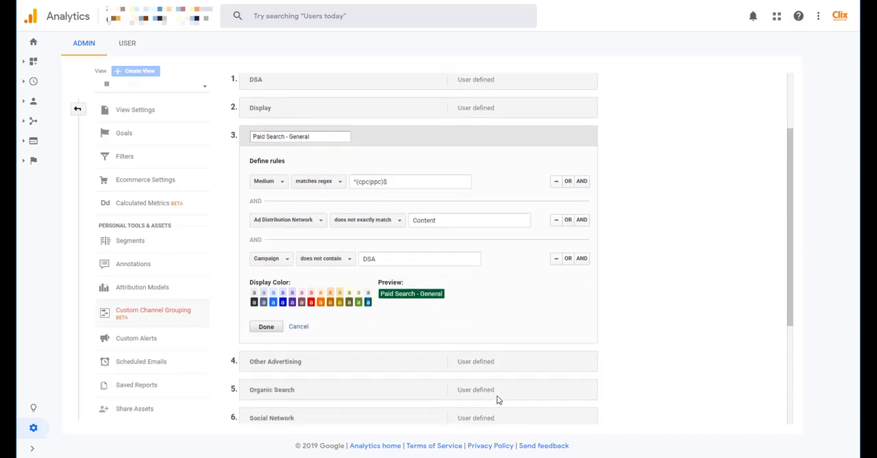
left_click(266, 326)
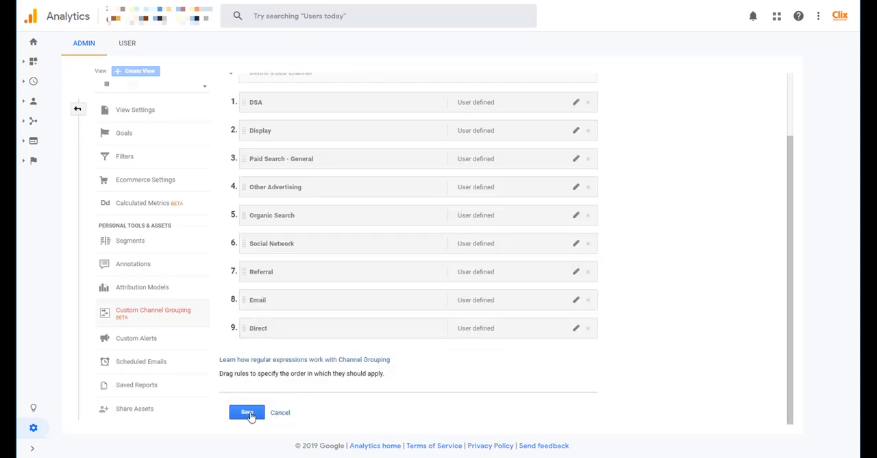
left_click(247, 412)
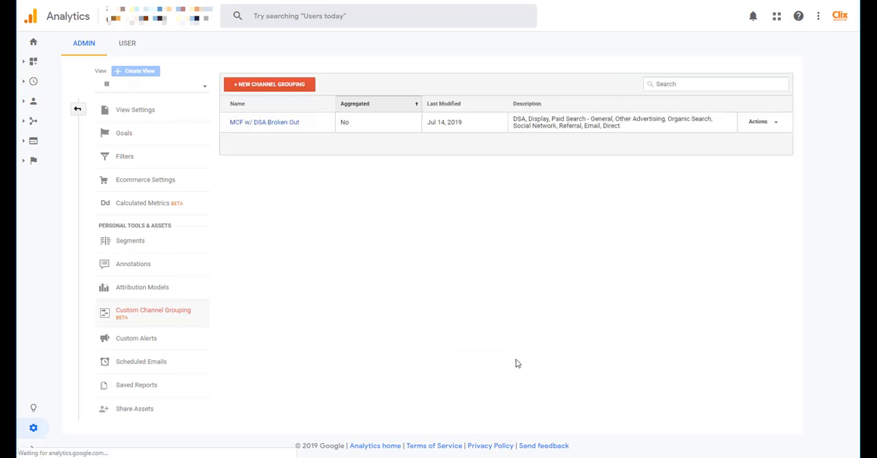
mouse_move(708, 188)
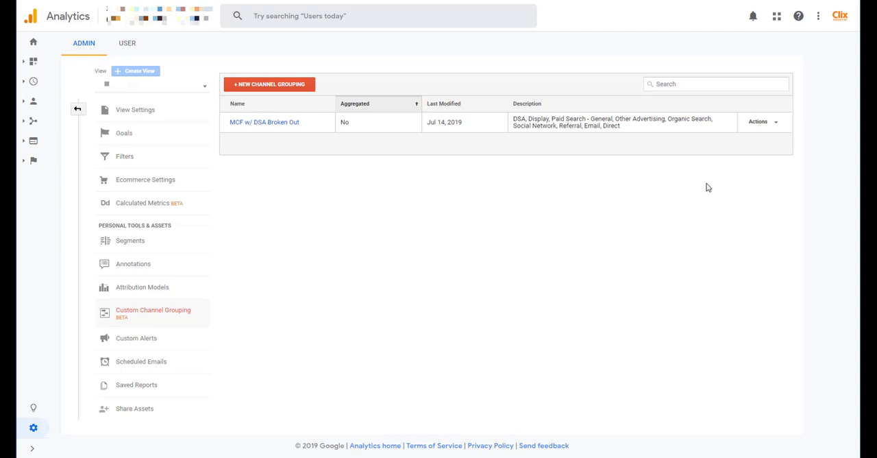
left_click(762, 120)
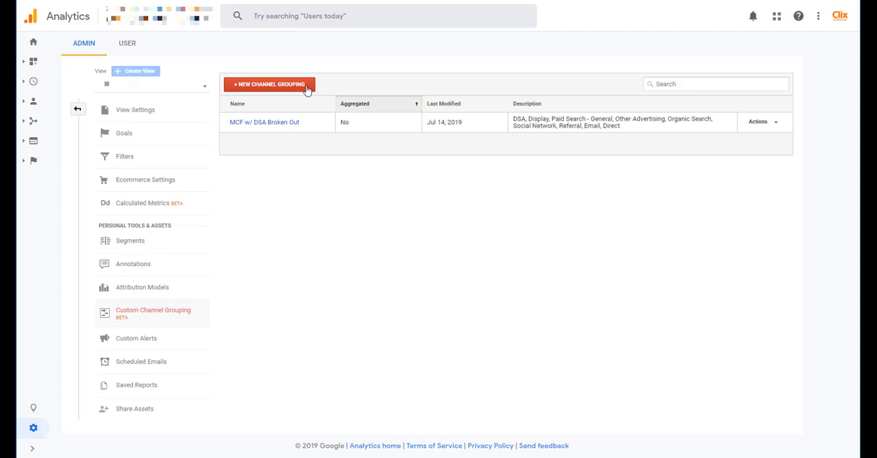
mouse_move(504, 219)
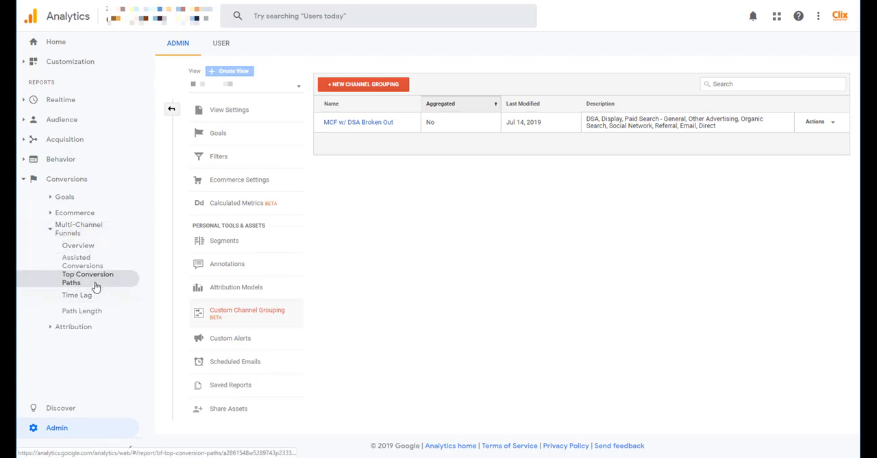
Reload Top Conversion Paths to confirm Paid Search - General paths render in dark green.
left_click(88, 277)
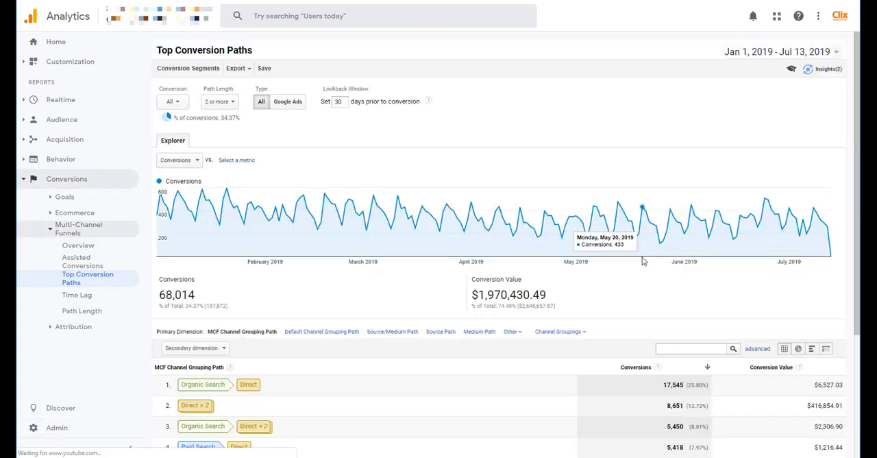
scroll("down", 3)
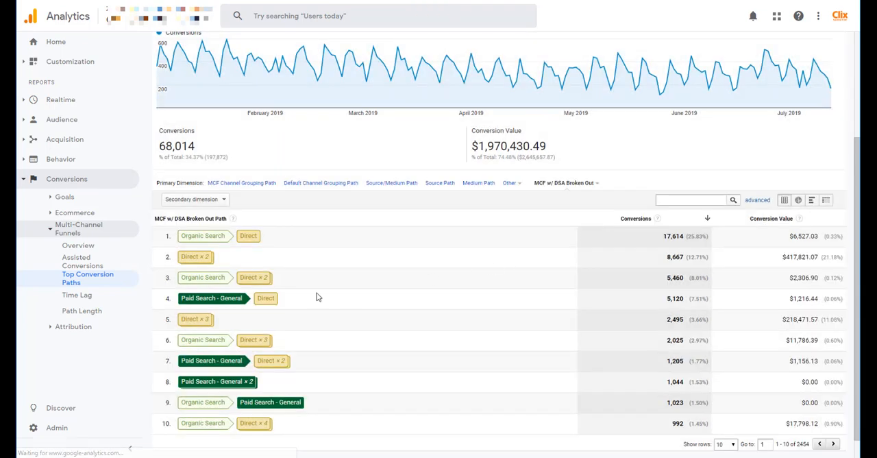
mouse_move(258, 310)
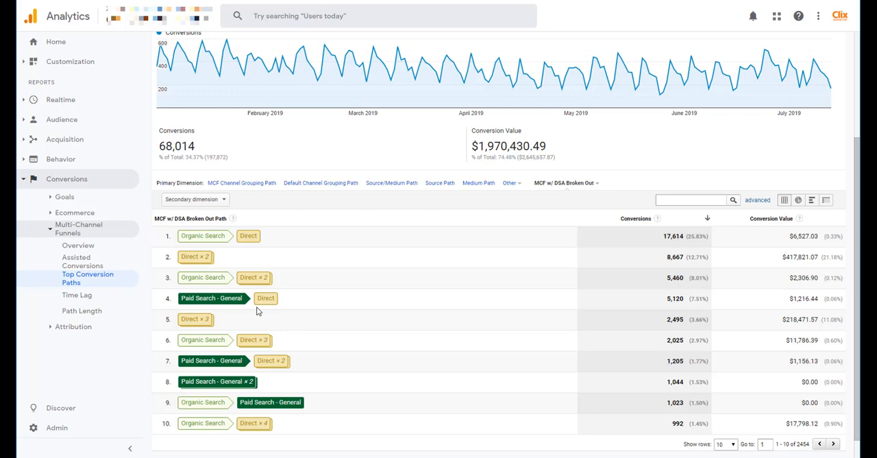
mouse_move(400, 276)
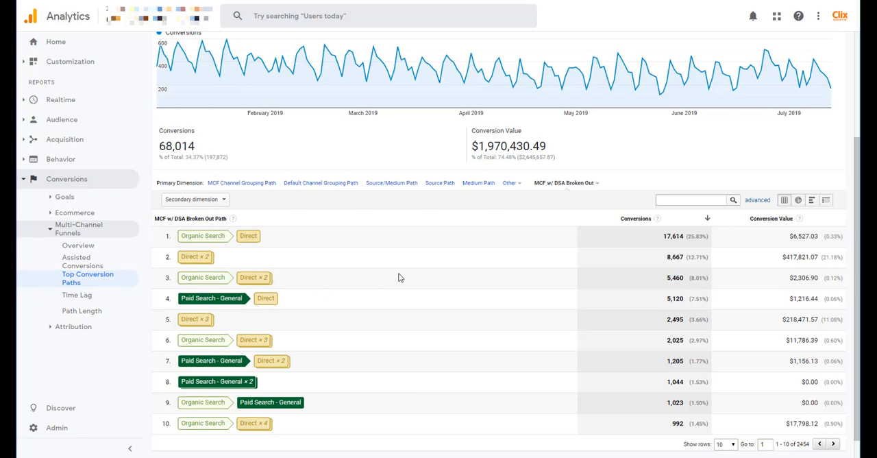